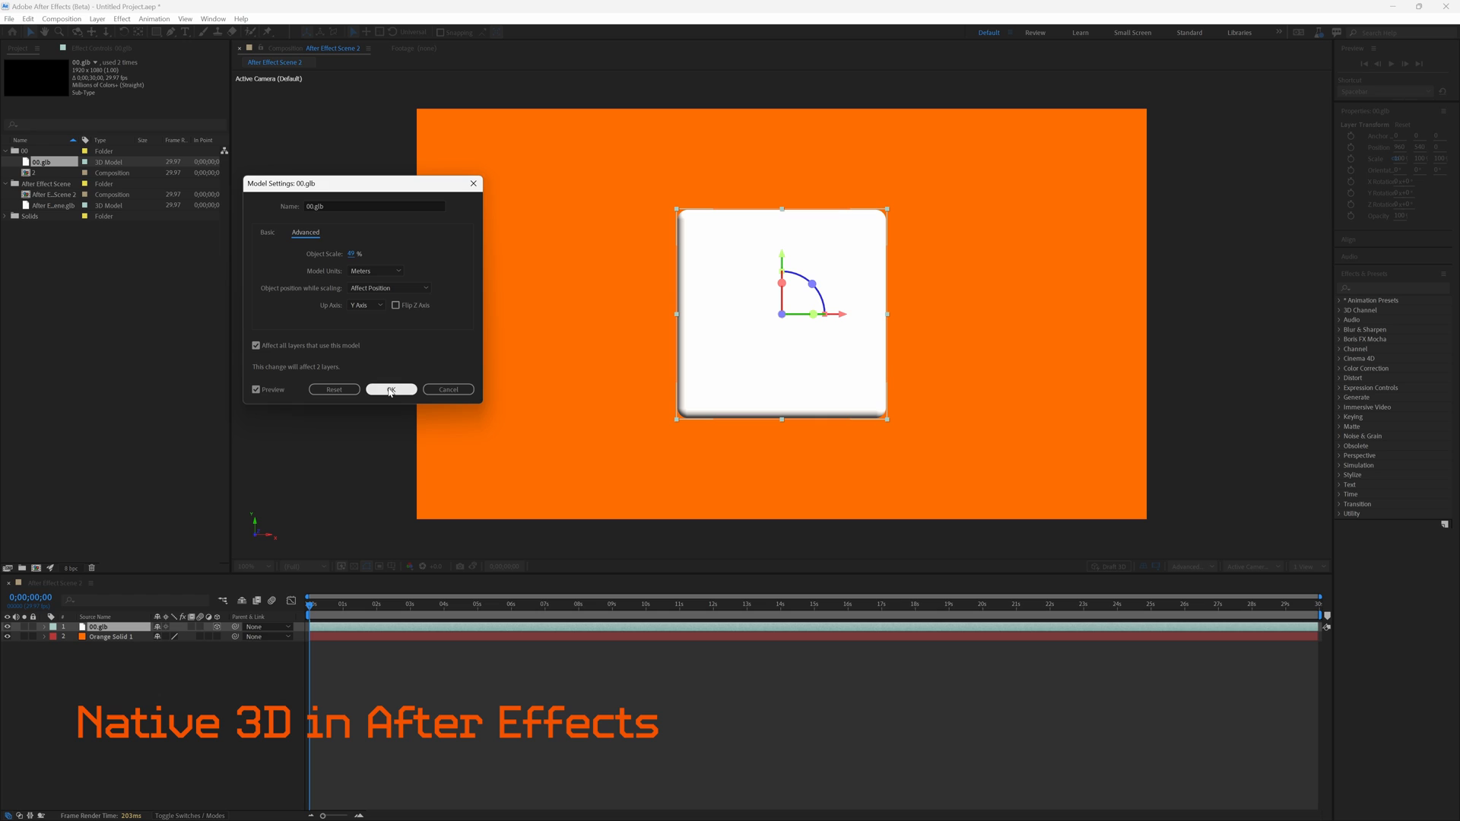
# Confirm the 00.glb Model Settings and reveal the layer's Transform properties in the timeline.
pyautogui.click(391, 389)
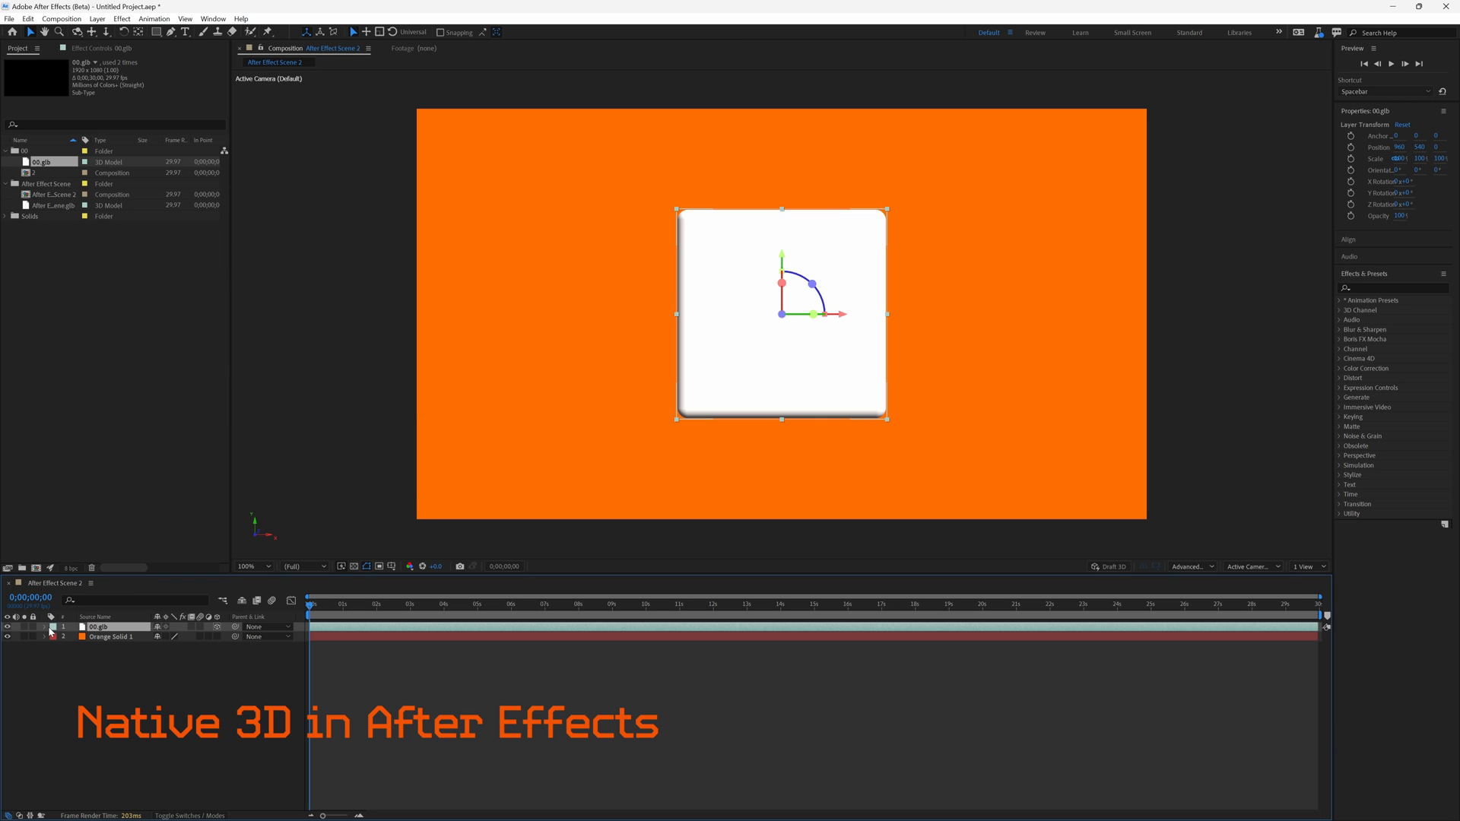
pyautogui.click(55, 627)
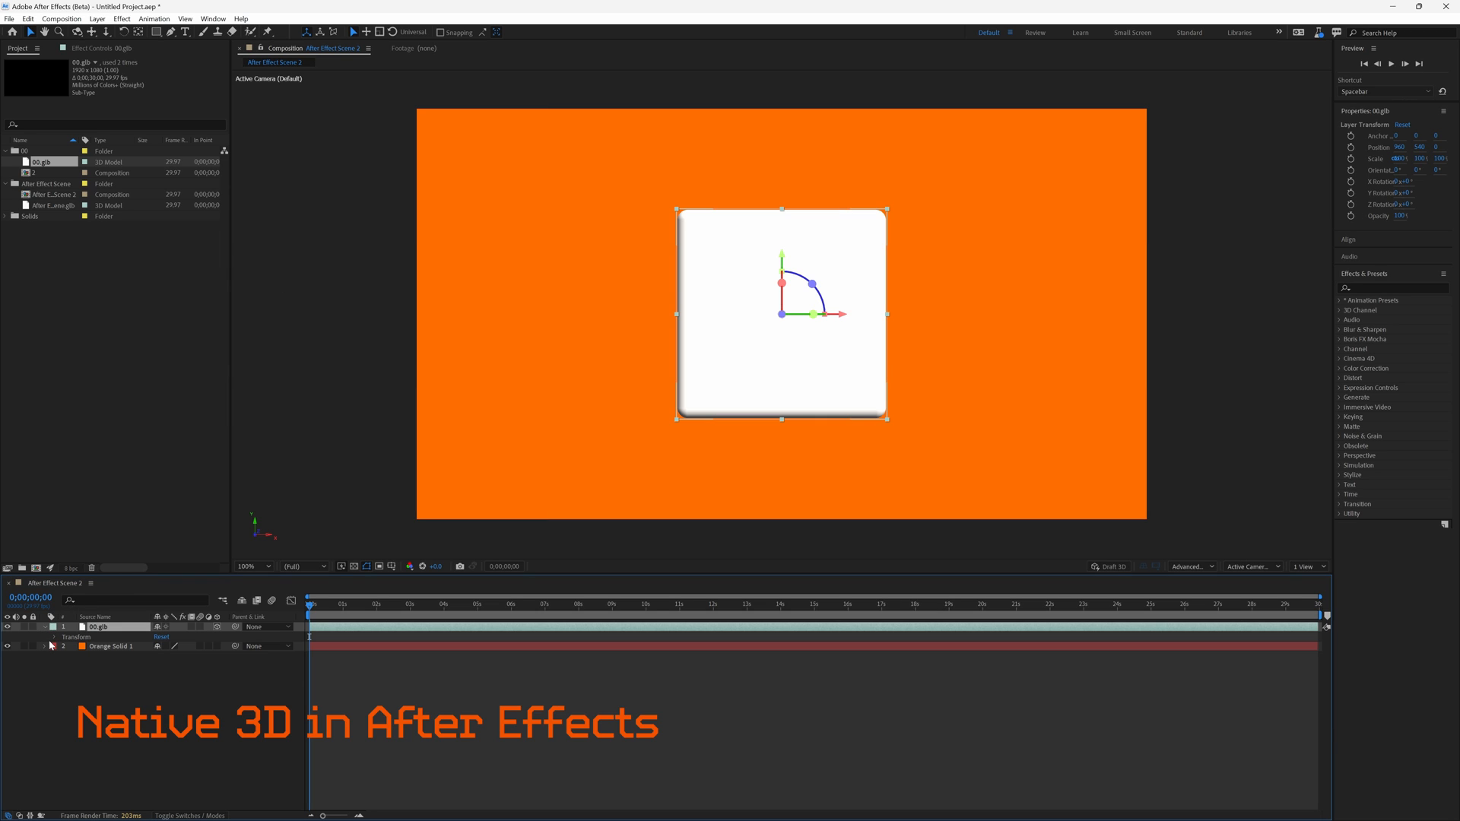
pyautogui.click(55, 637)
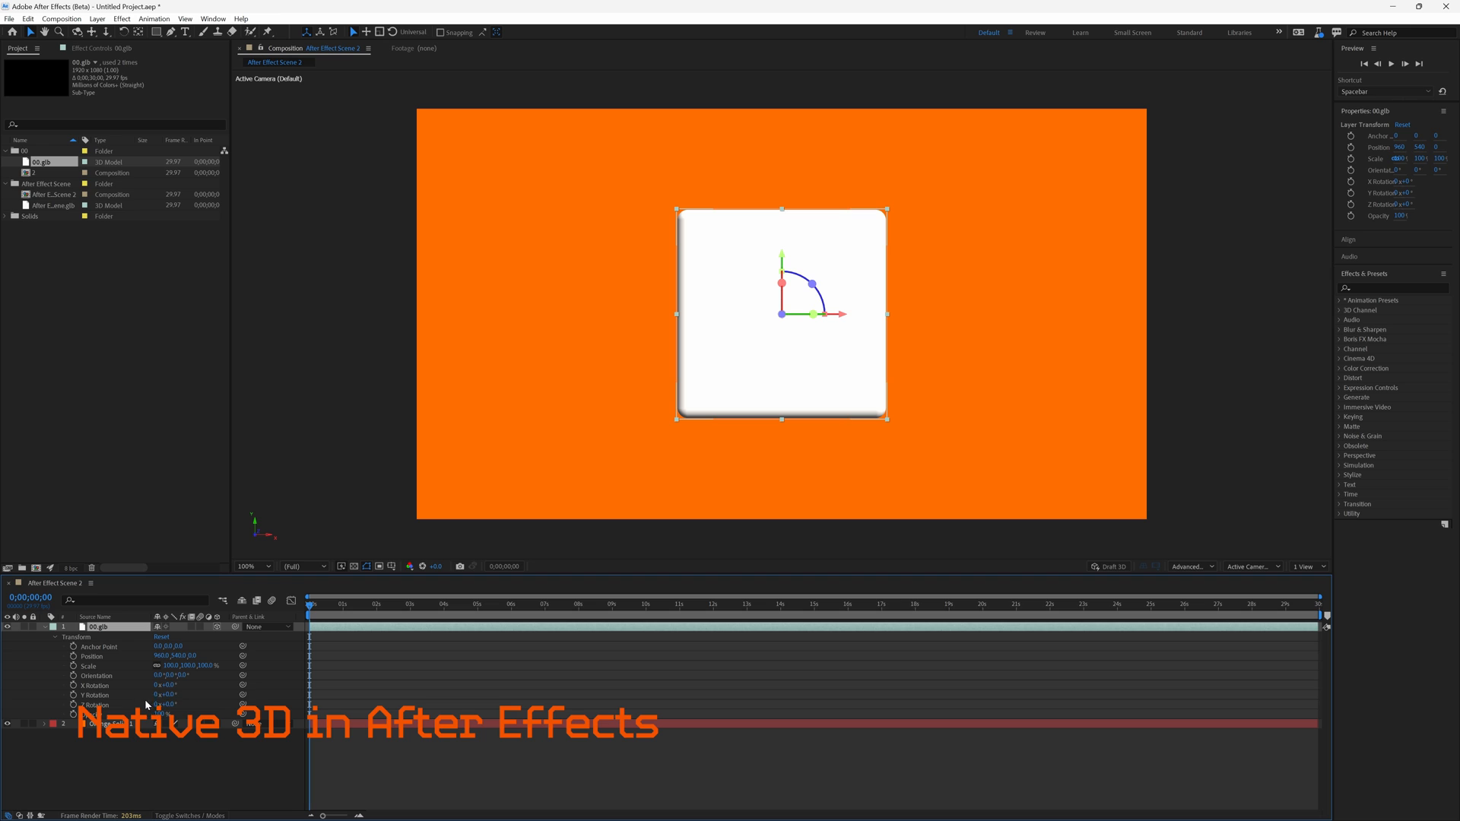
pyautogui.moveTo(842, 315)
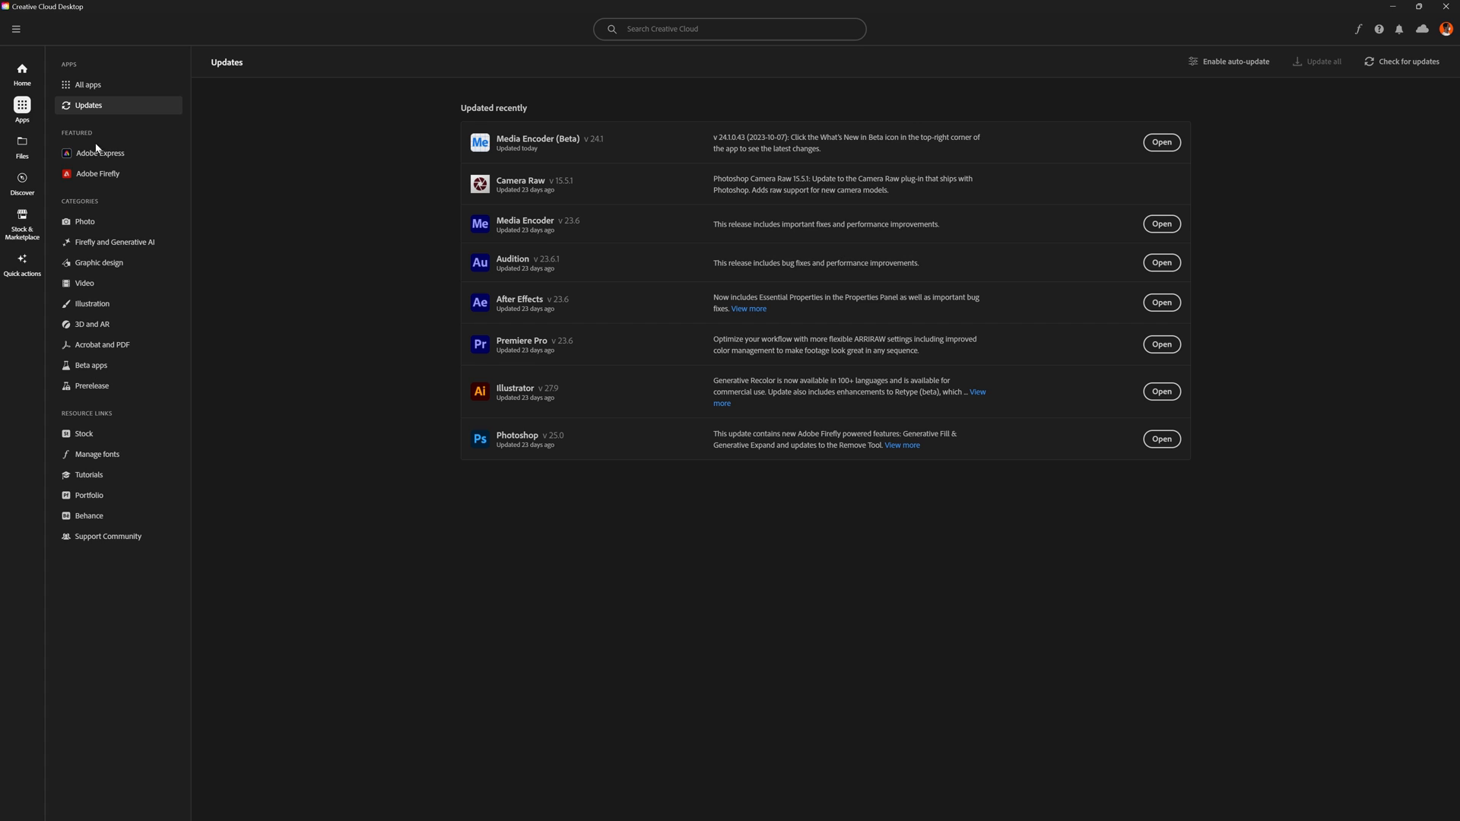
pyautogui.moveTo(89, 131)
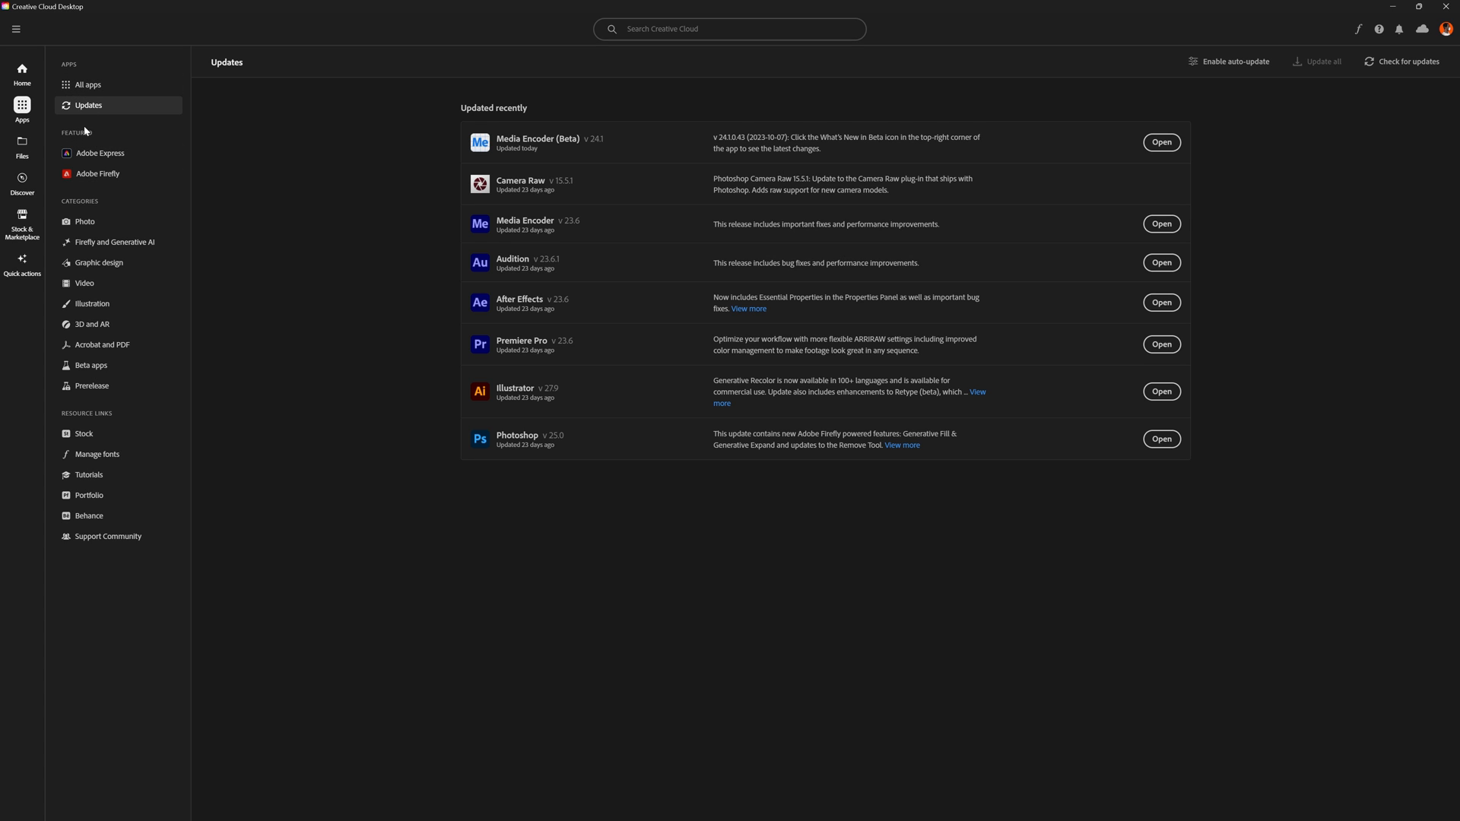
pyautogui.moveTo(90, 364)
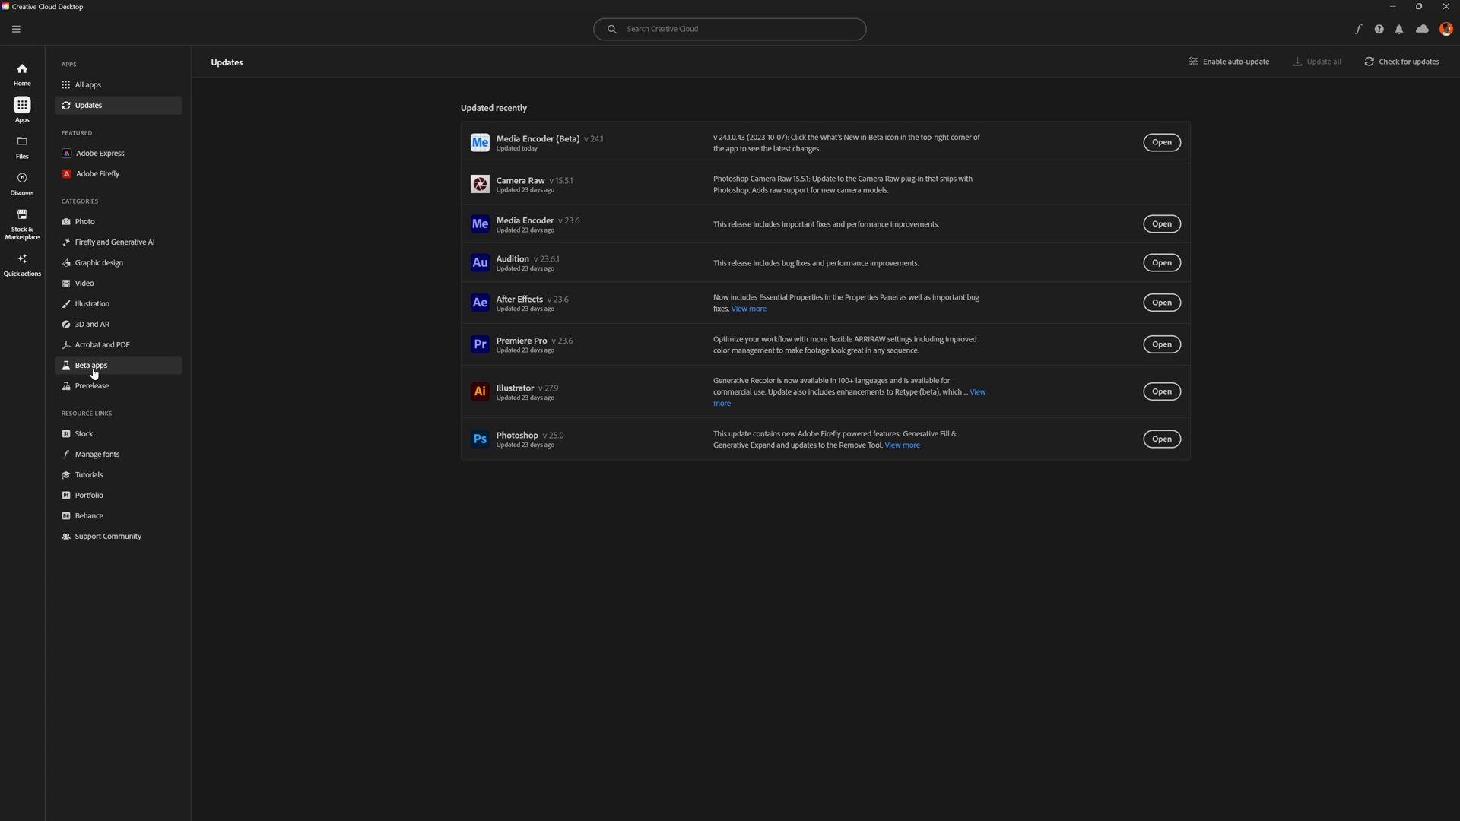
# Show the Beta apps category in the Creative Cloud Apps sidebar.
pyautogui.click(89, 363)
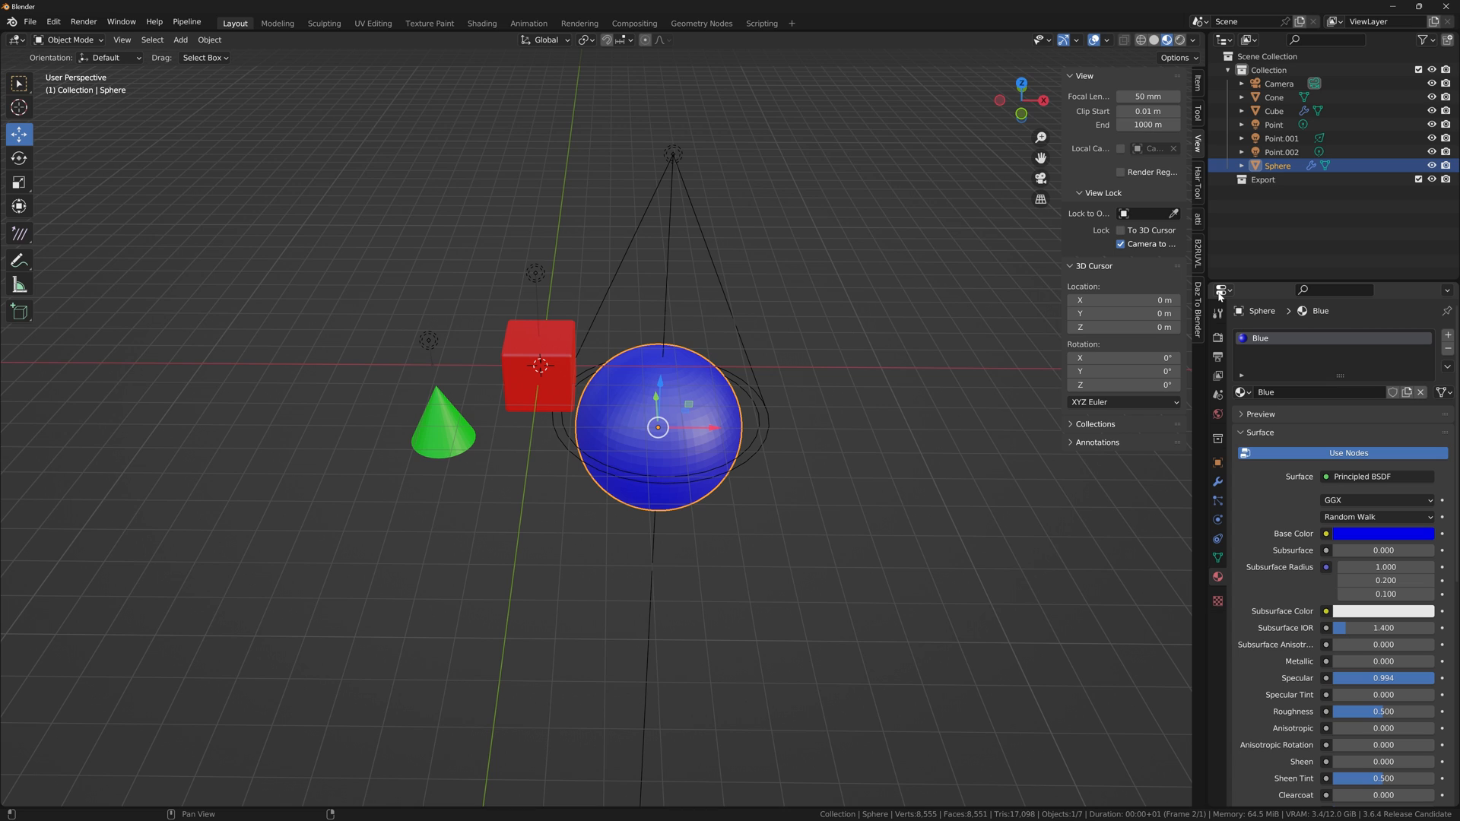
# Look through the scene camera at the cone, cube and sphere, then bring up the File menu for export.
pyautogui.click(1040, 178)
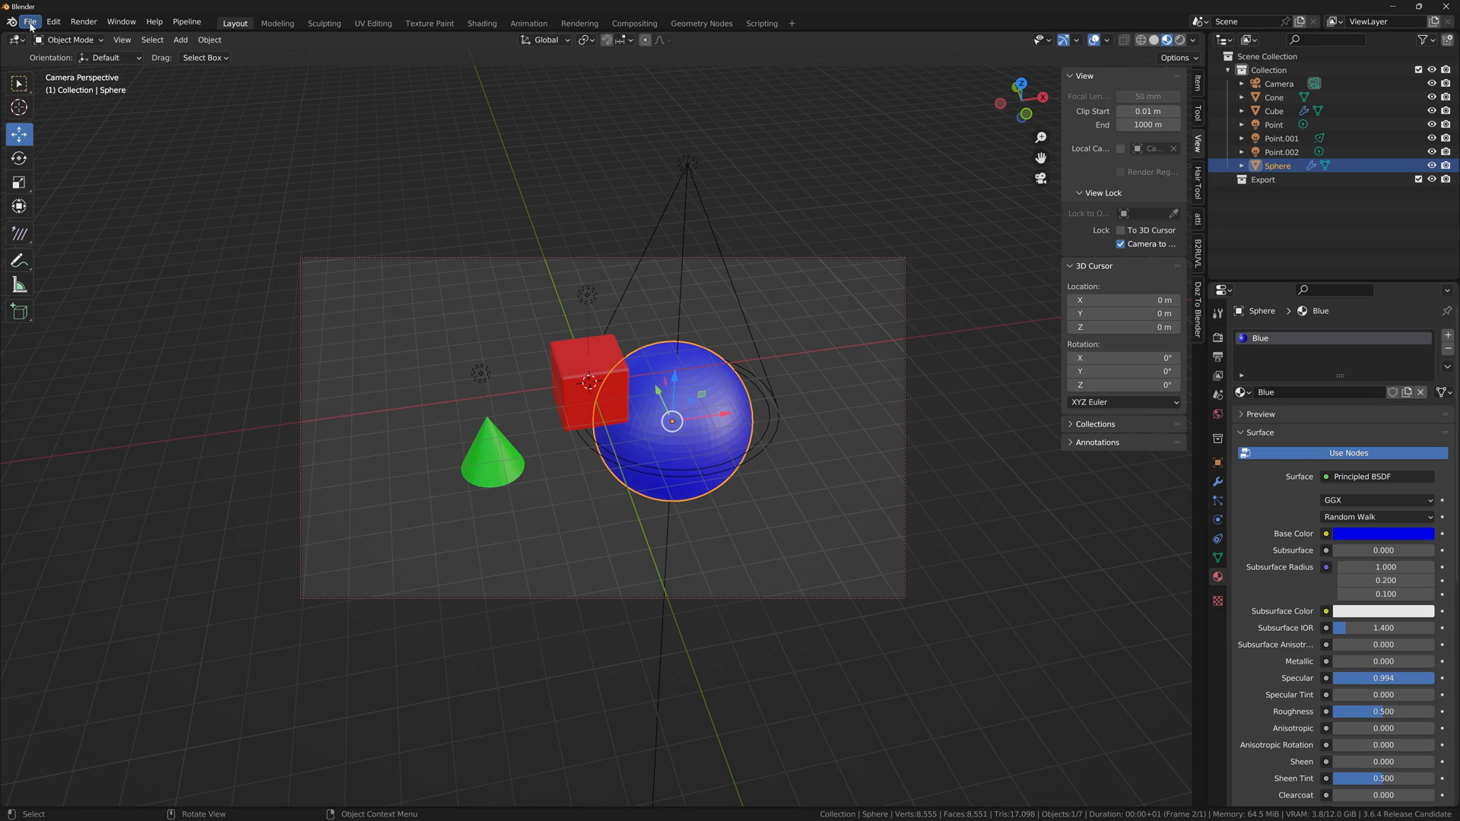
pyautogui.click(30, 21)
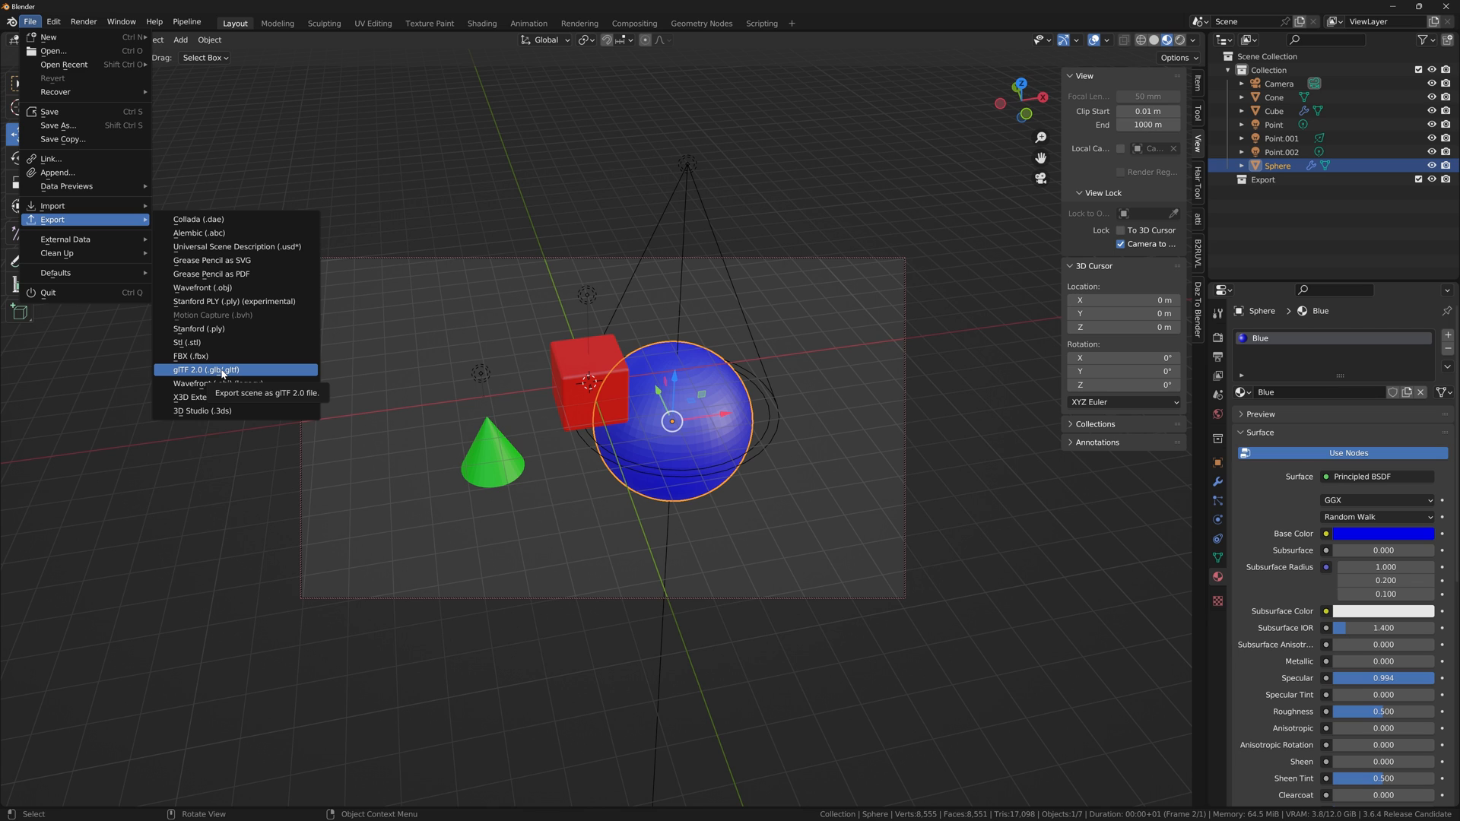
# Start the glTF 2.0 export and expand its Include, Transform, Data and Mesh option groups for review.
pyautogui.click(204, 370)
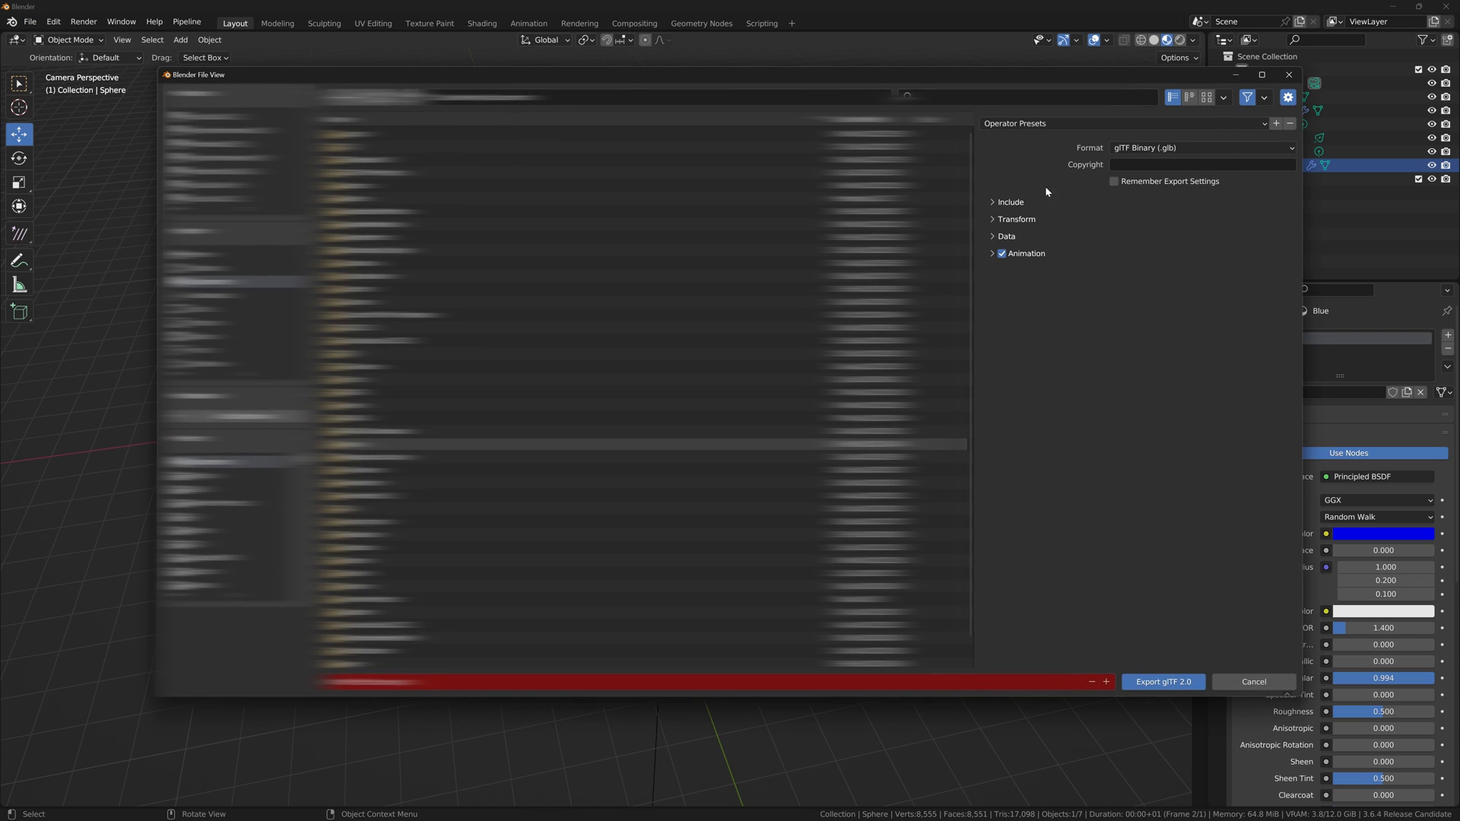
pyautogui.click(1010, 202)
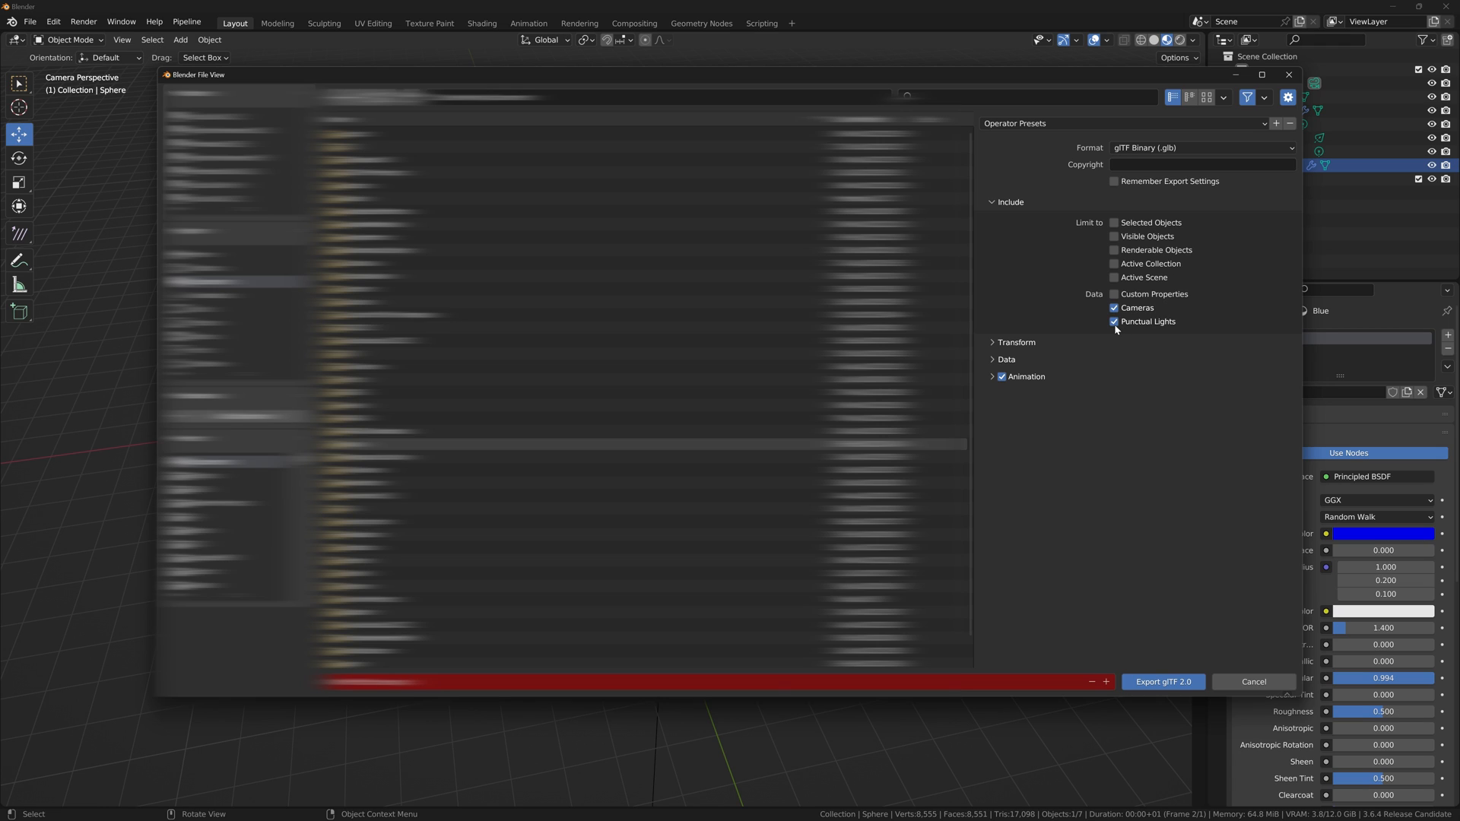
pyautogui.click(1016, 342)
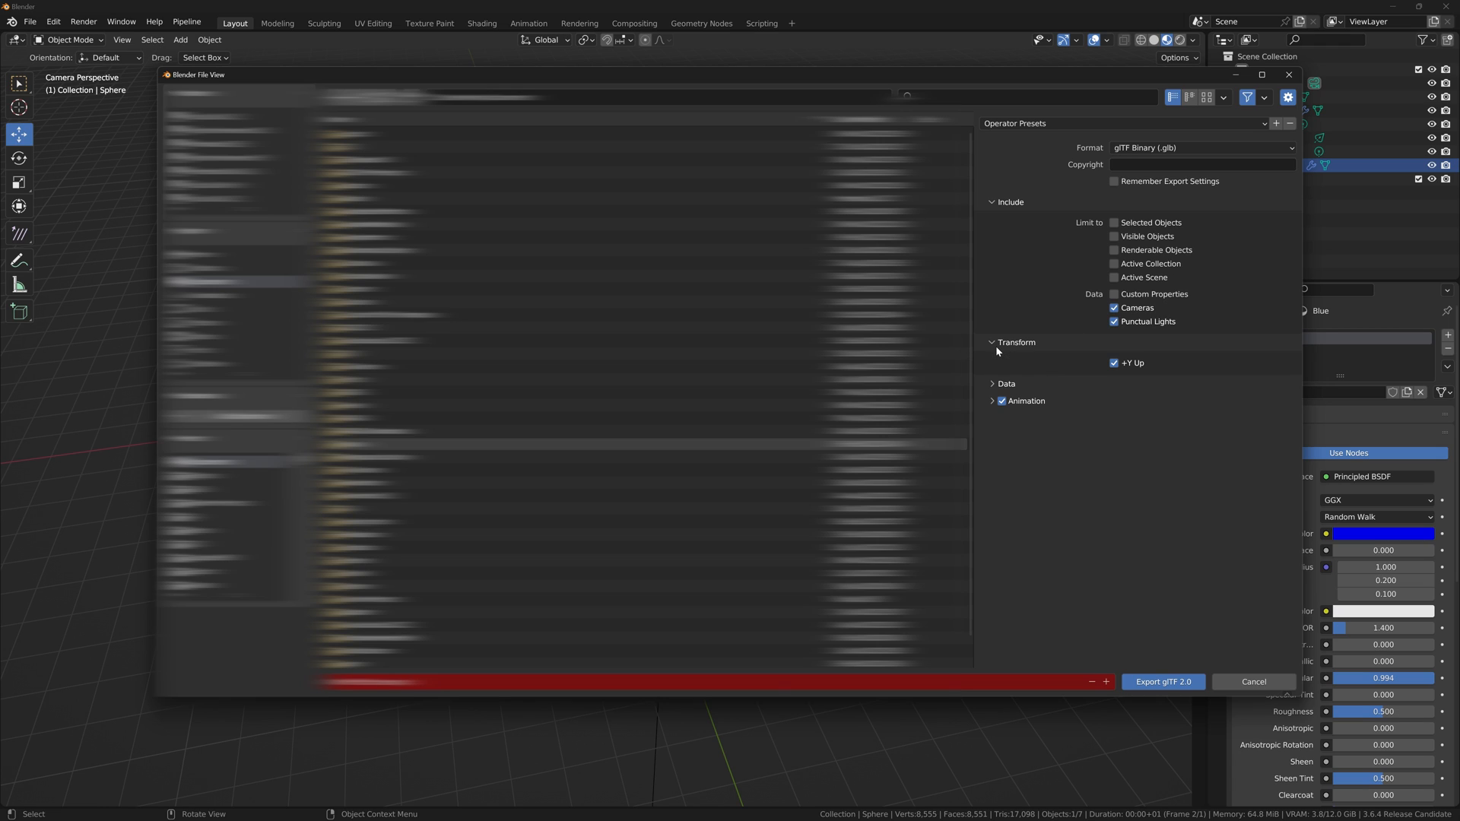
pyautogui.moveTo(1040, 350)
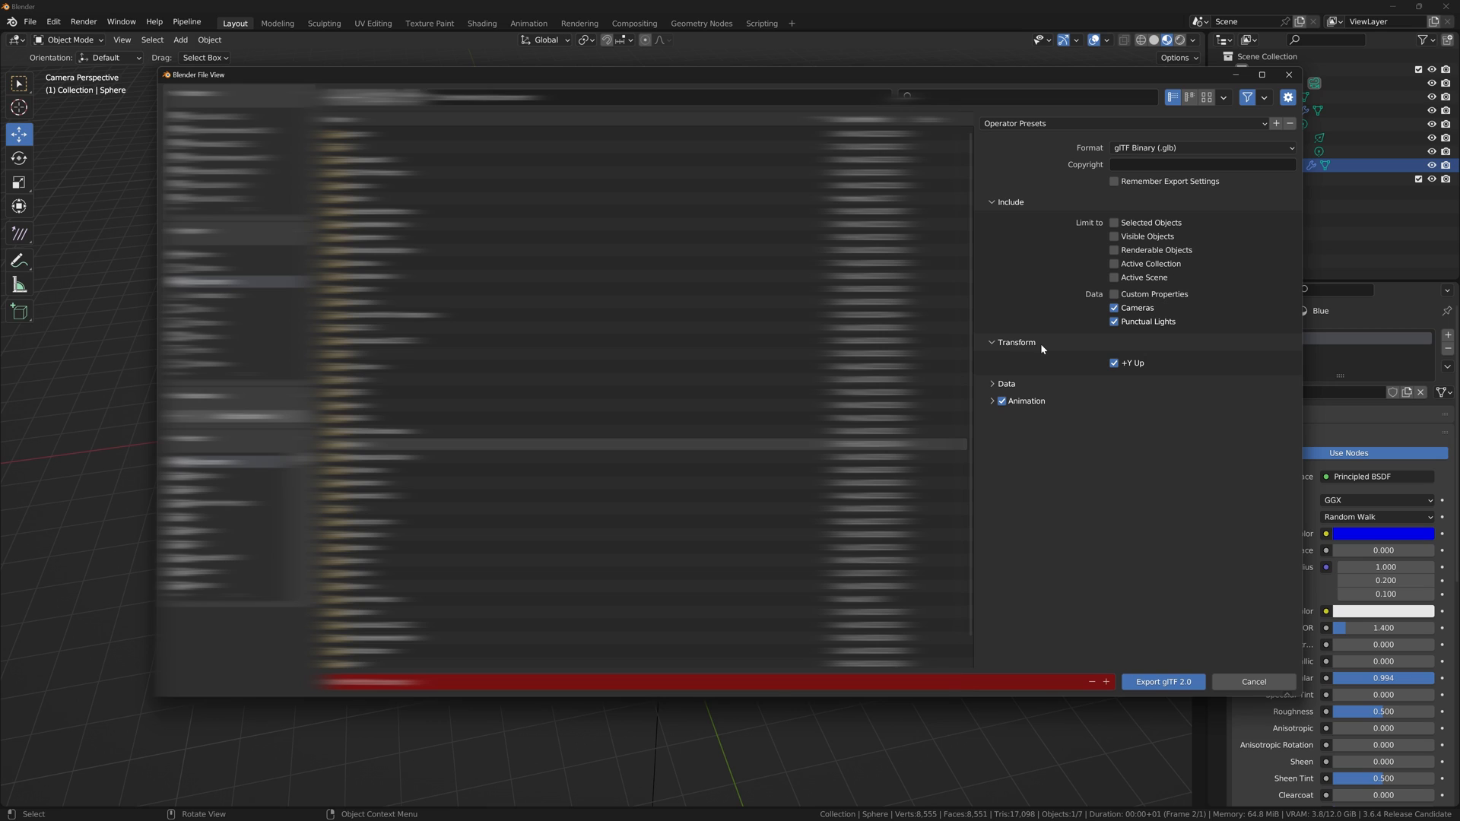
pyautogui.moveTo(1113, 369)
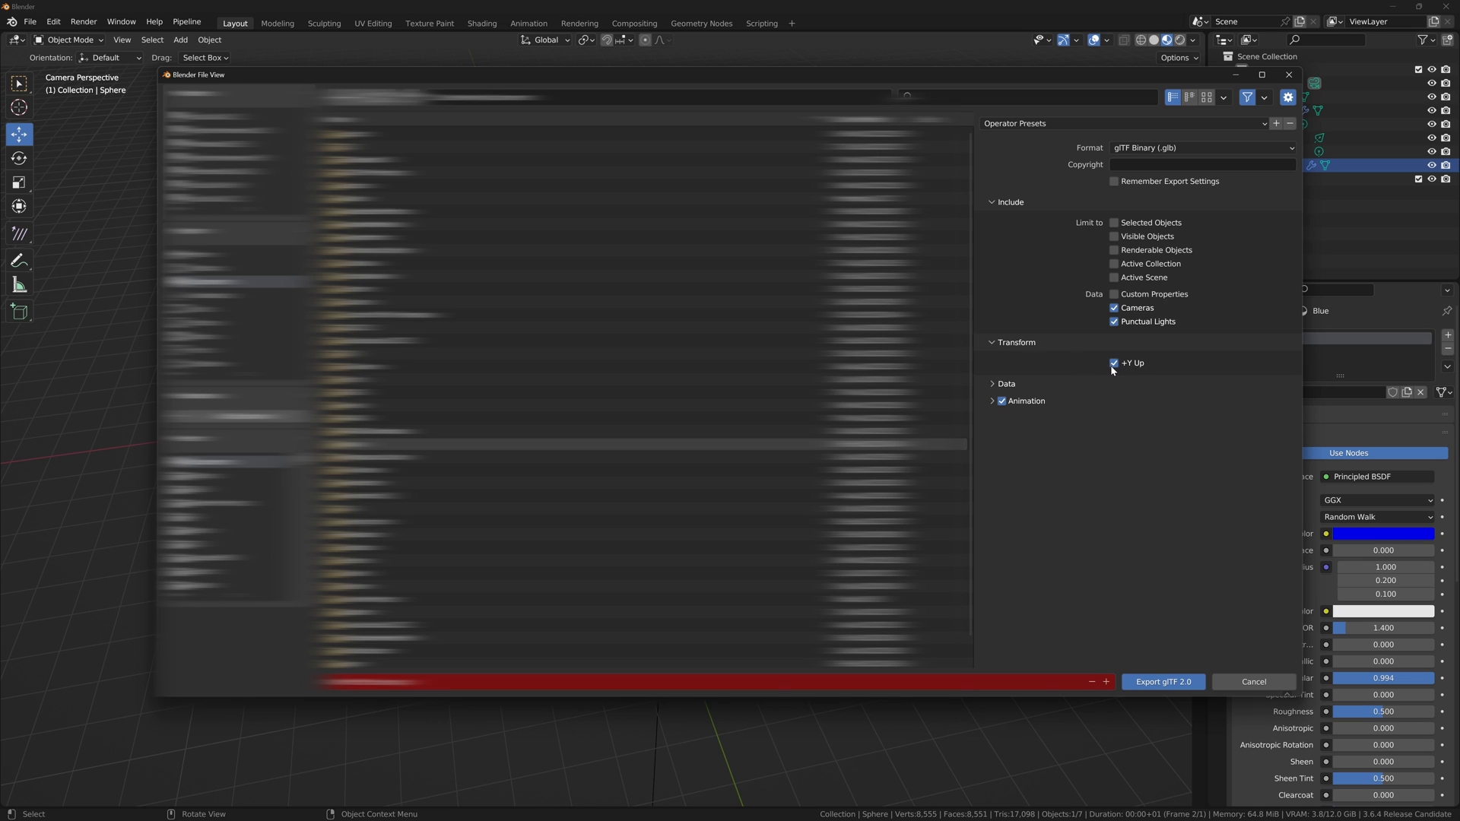
pyautogui.moveTo(1115, 363)
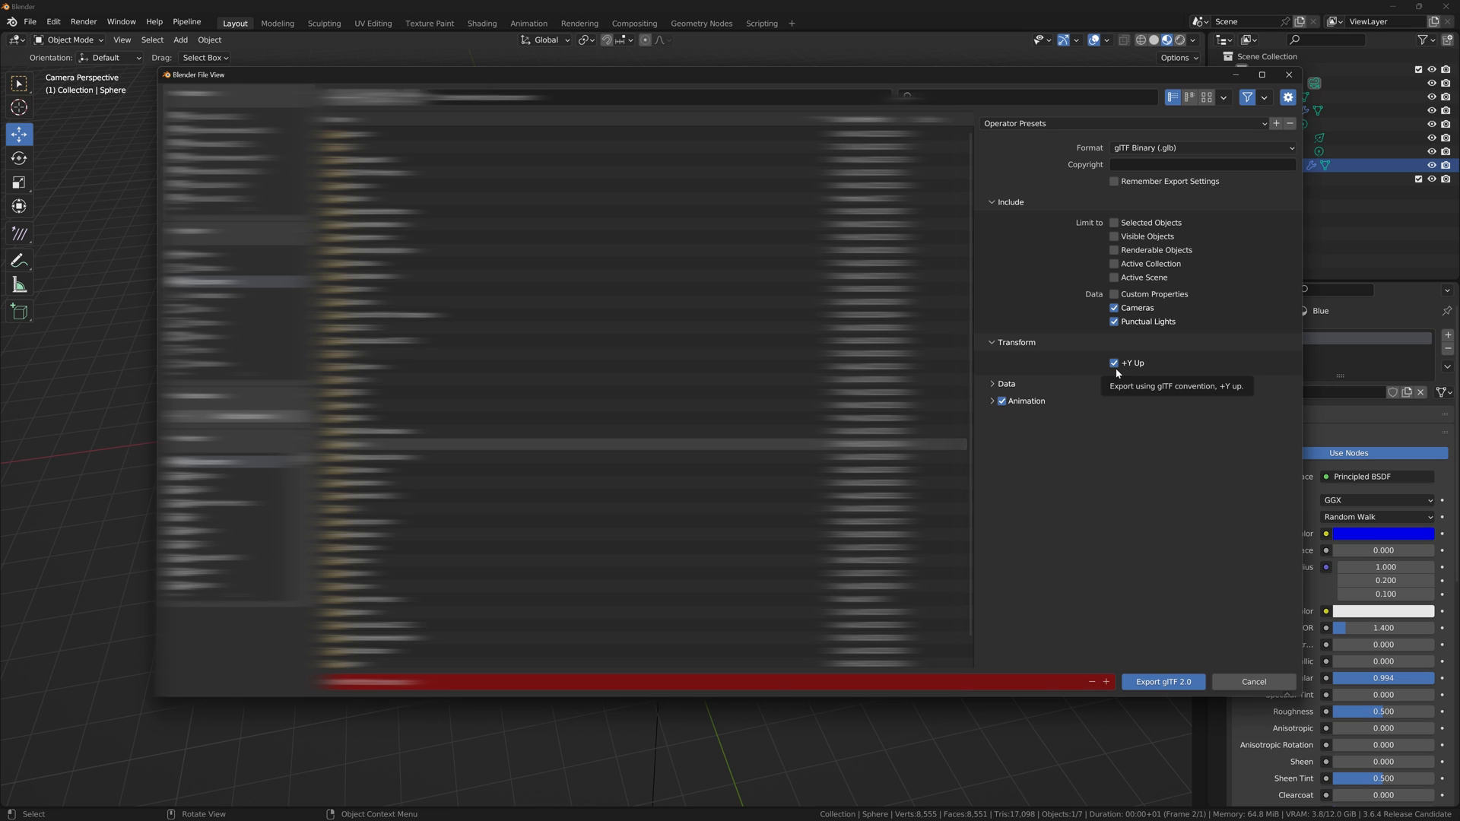
pyautogui.moveTo(1113, 364)
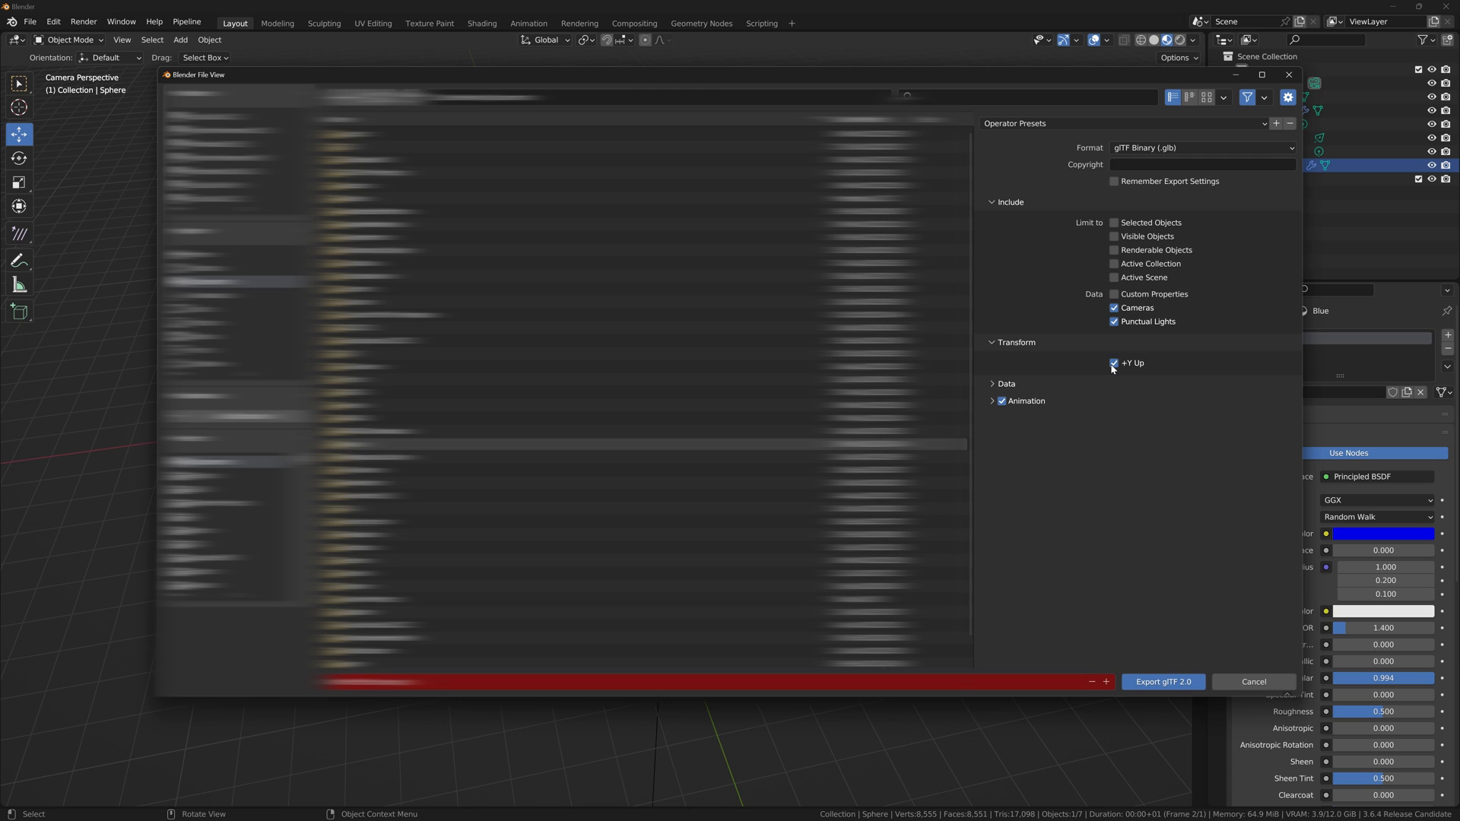
pyautogui.click(1006, 383)
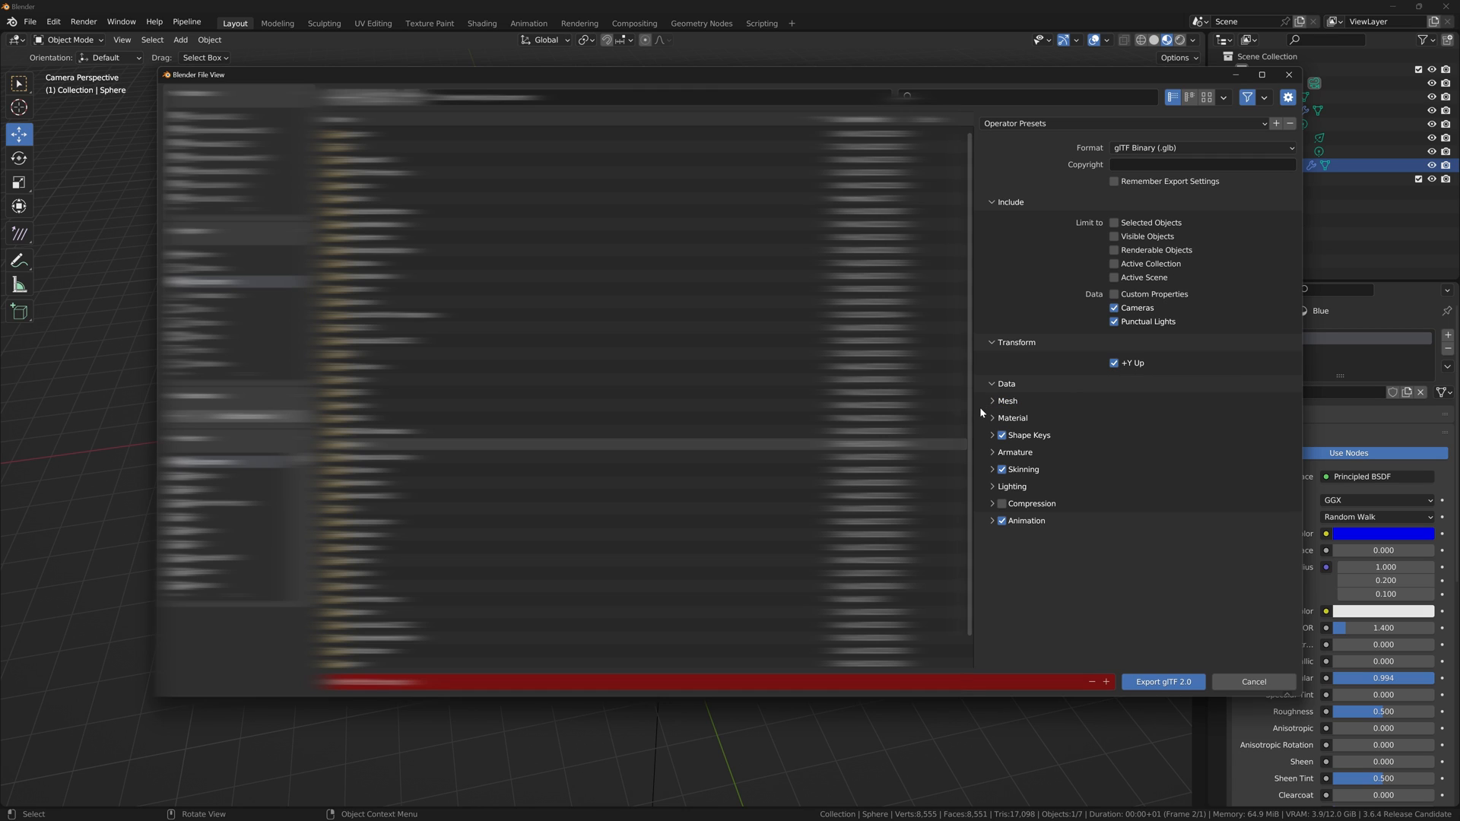
pyautogui.click(1006, 400)
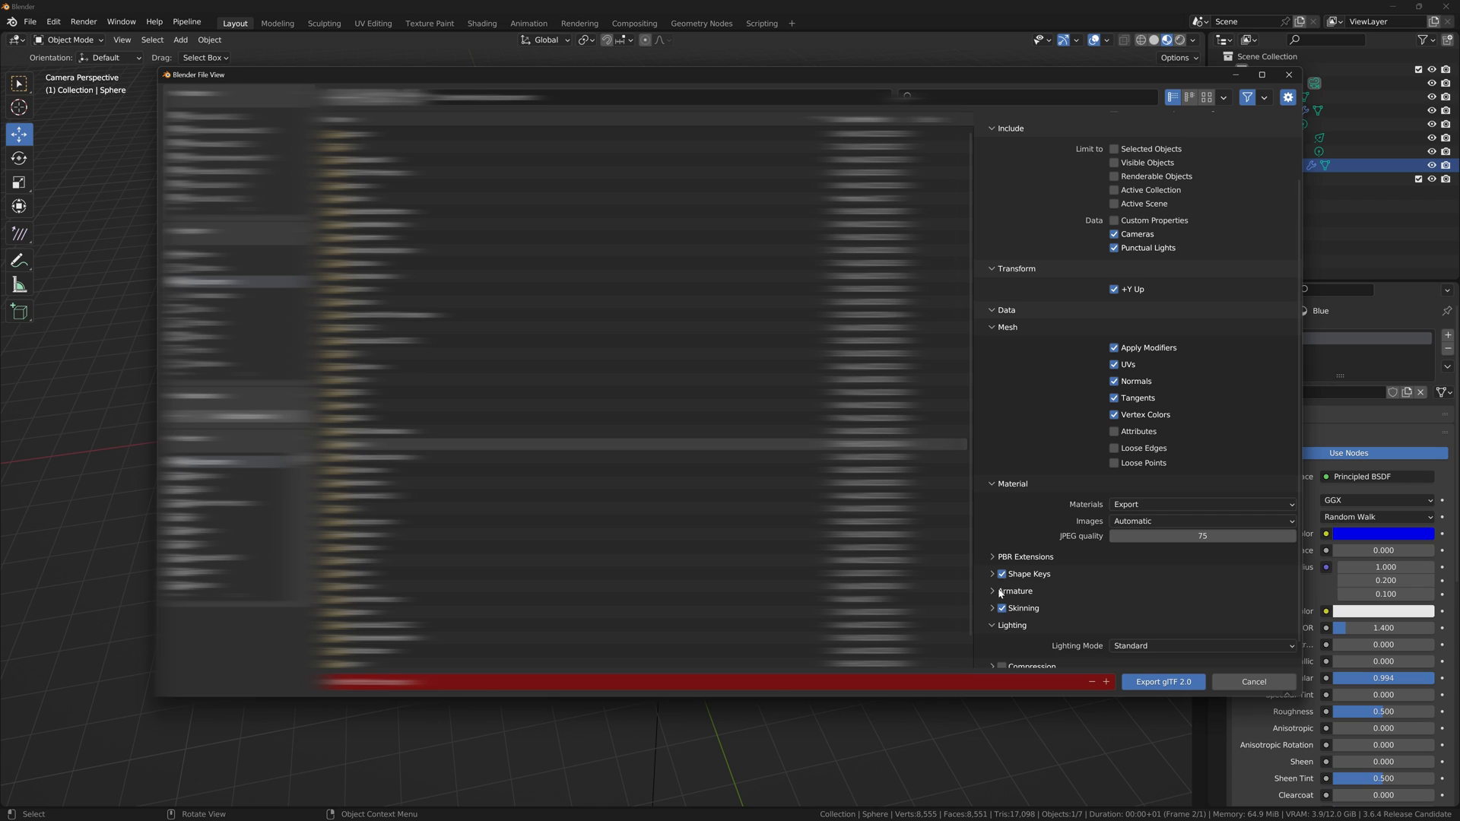
pyautogui.scroll(-3)
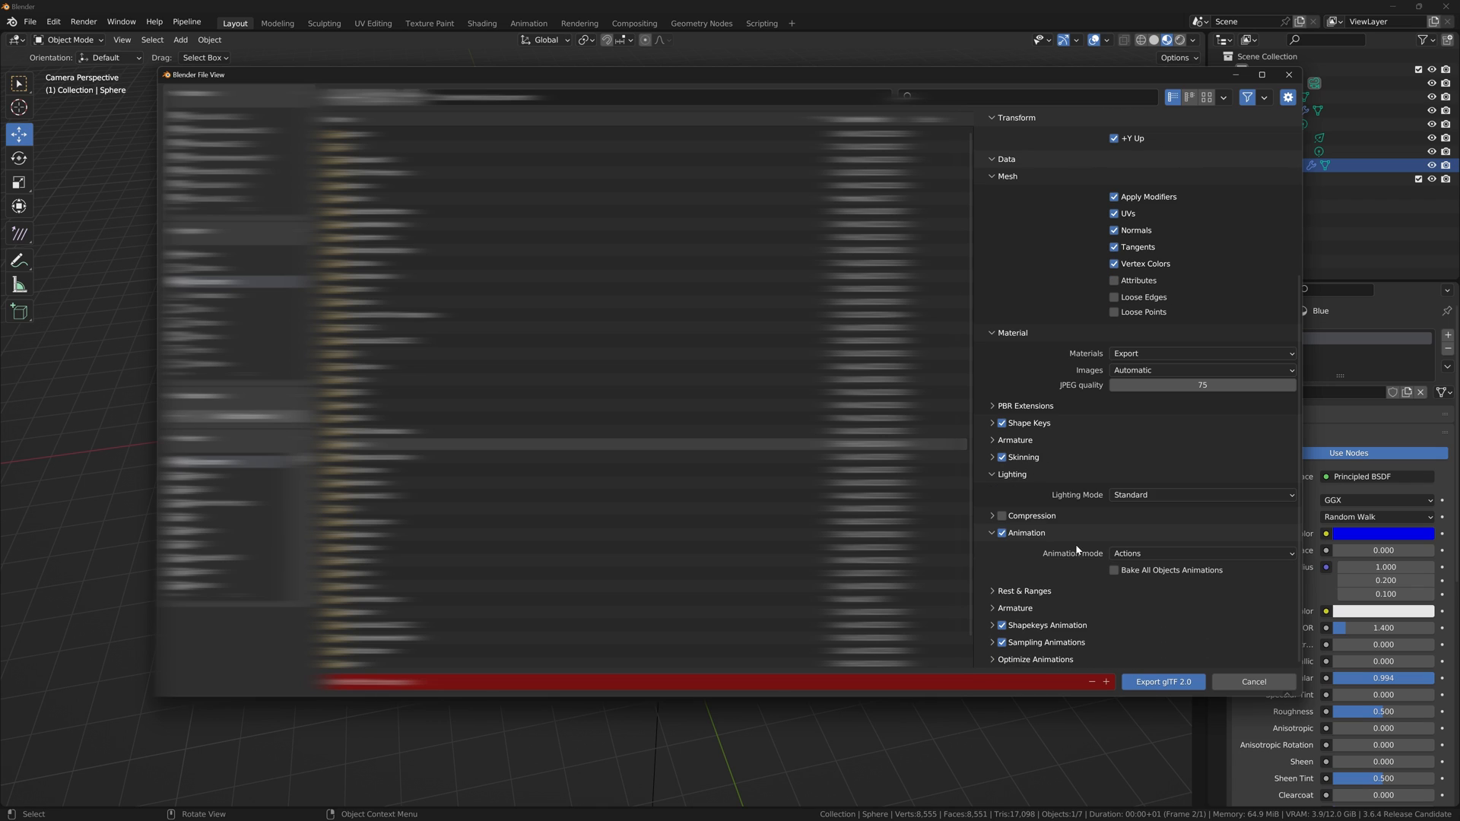
pyautogui.moveTo(1074, 544)
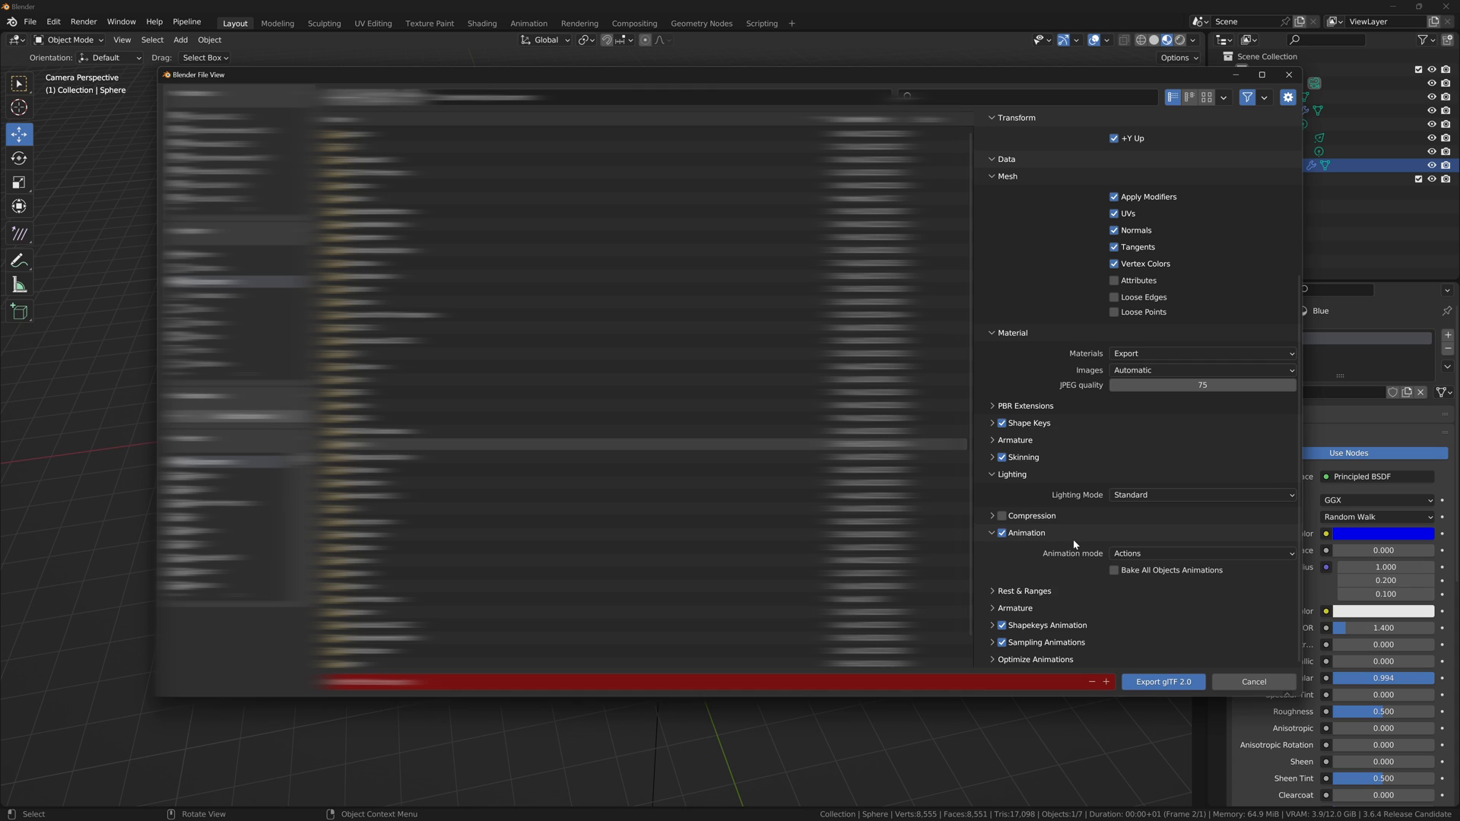
pyautogui.moveTo(1162, 681)
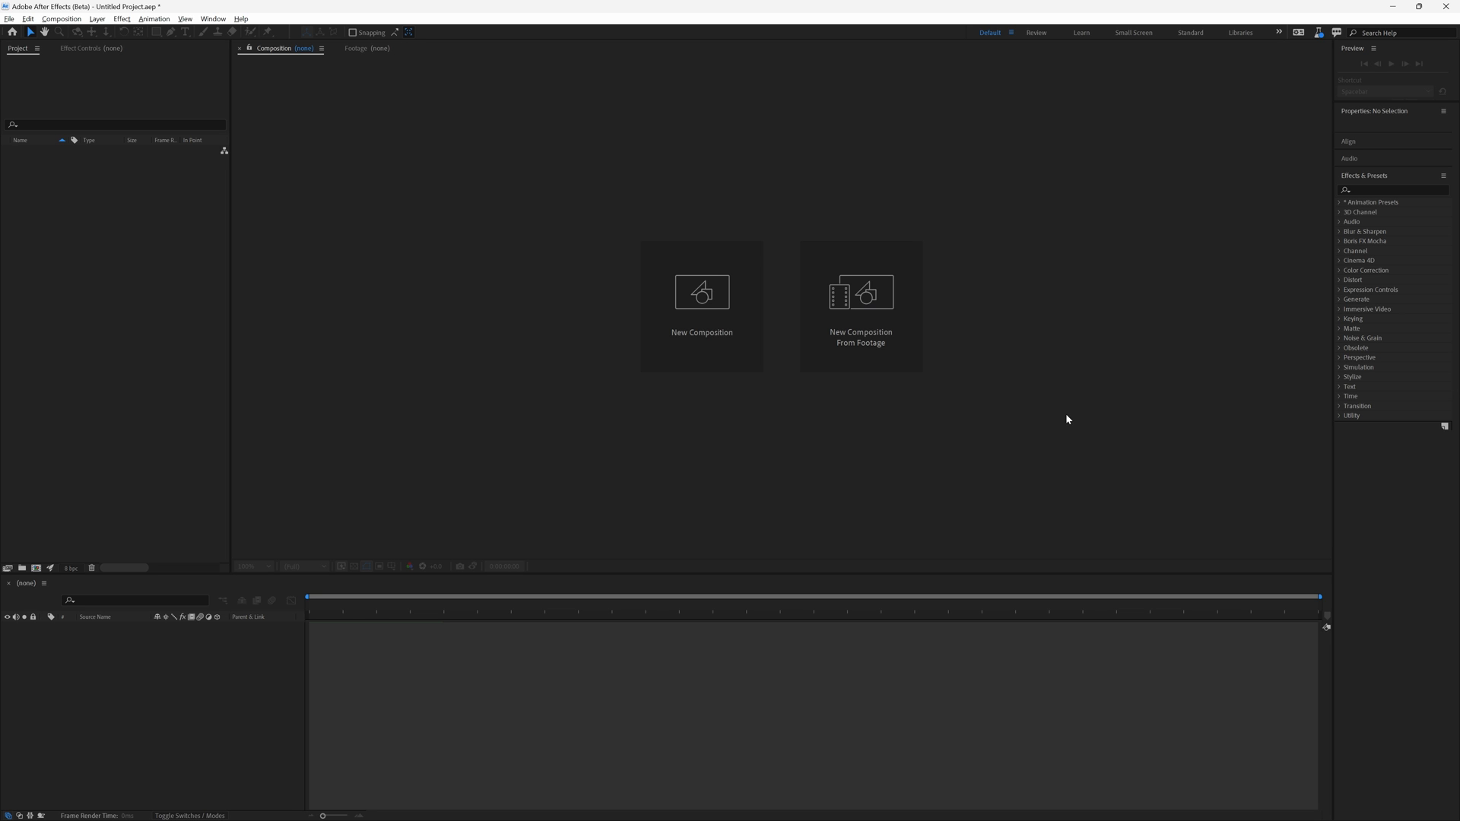
pyautogui.moveTo(106, 300)
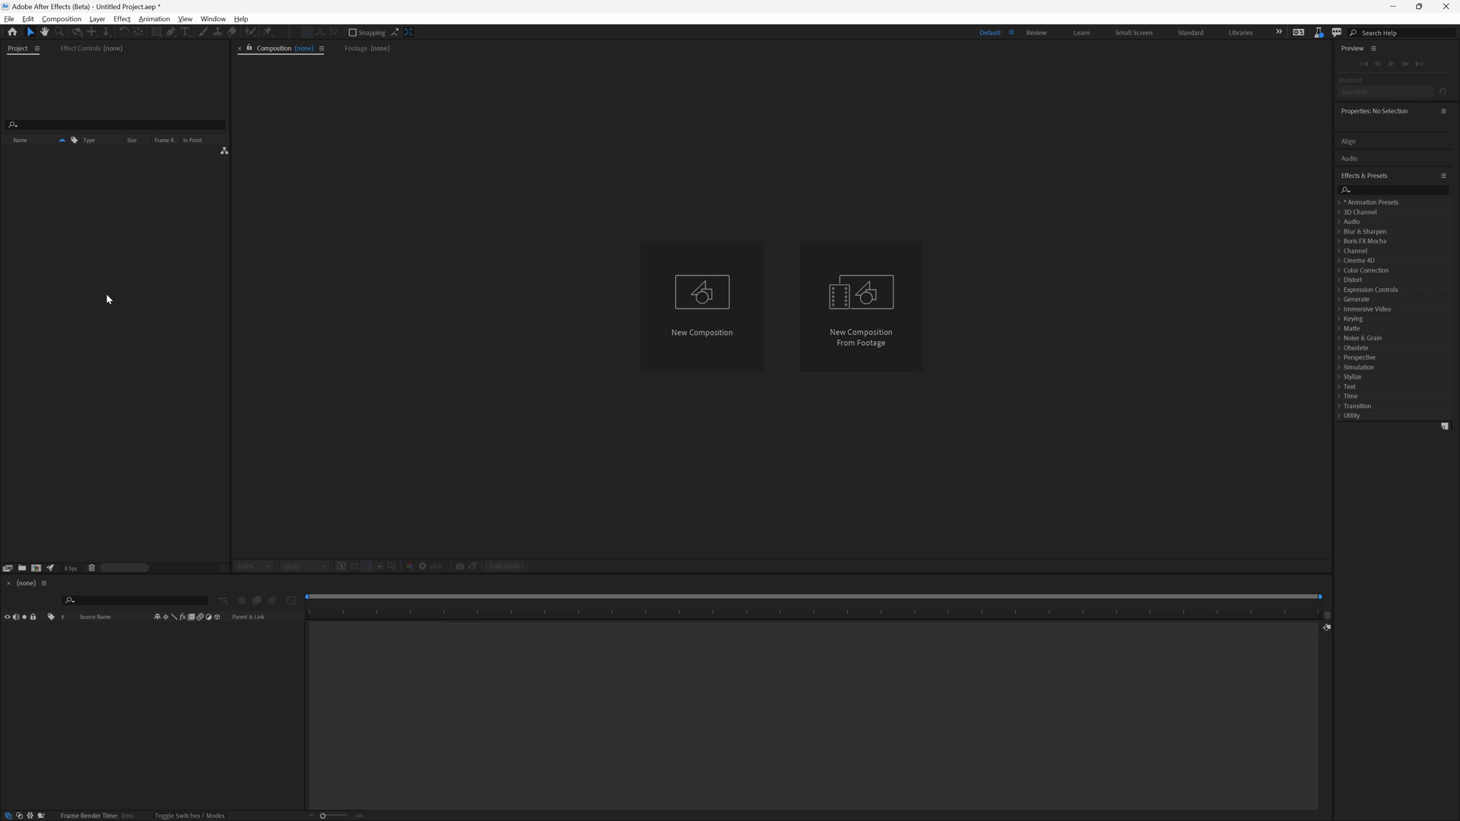
# Import After Effect Scene.glb into the project with a composition created from it.
pyautogui.rightClick(107, 300)
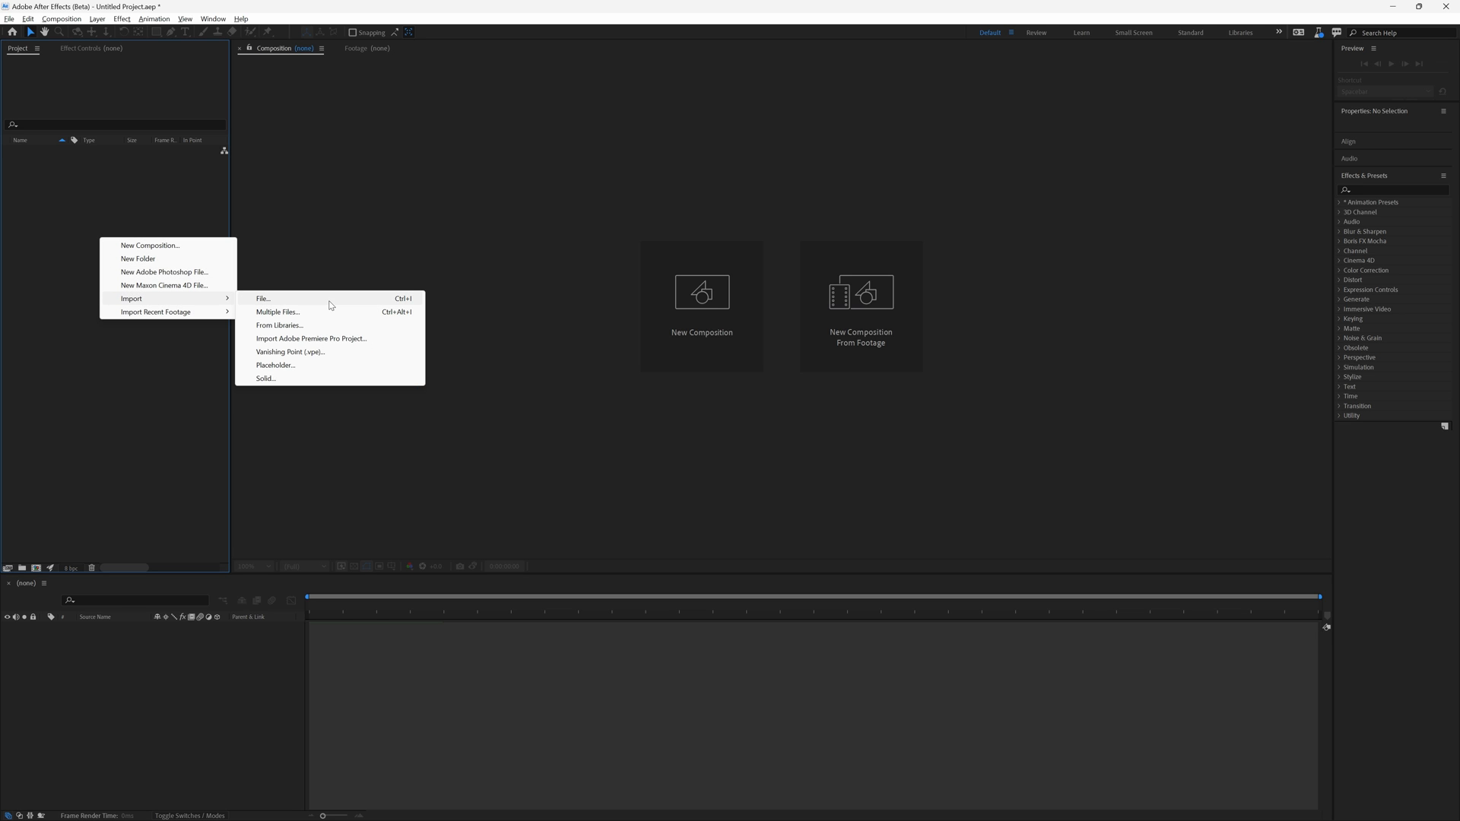
pyautogui.click(263, 298)
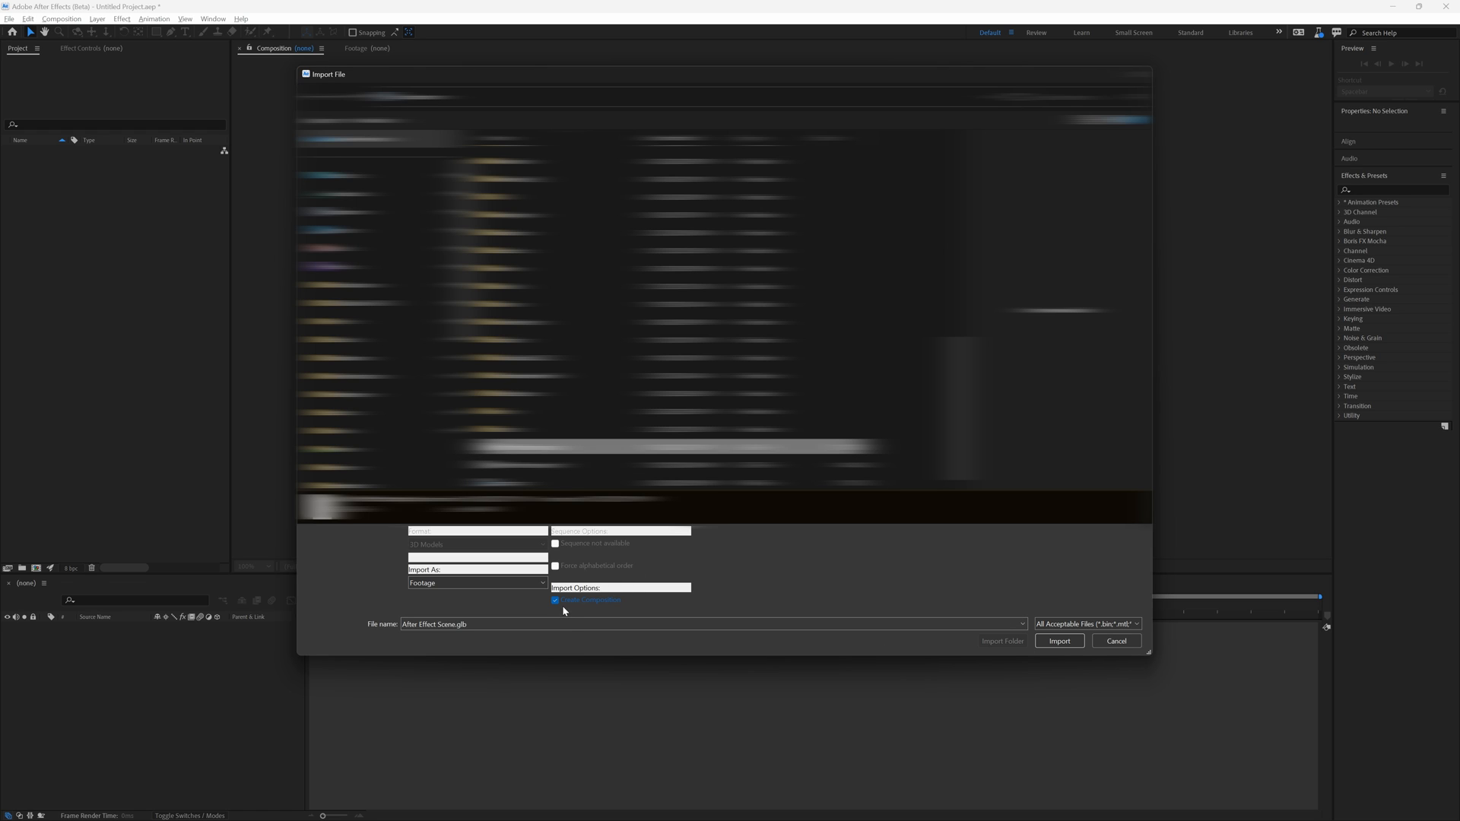
pyautogui.click(1058, 640)
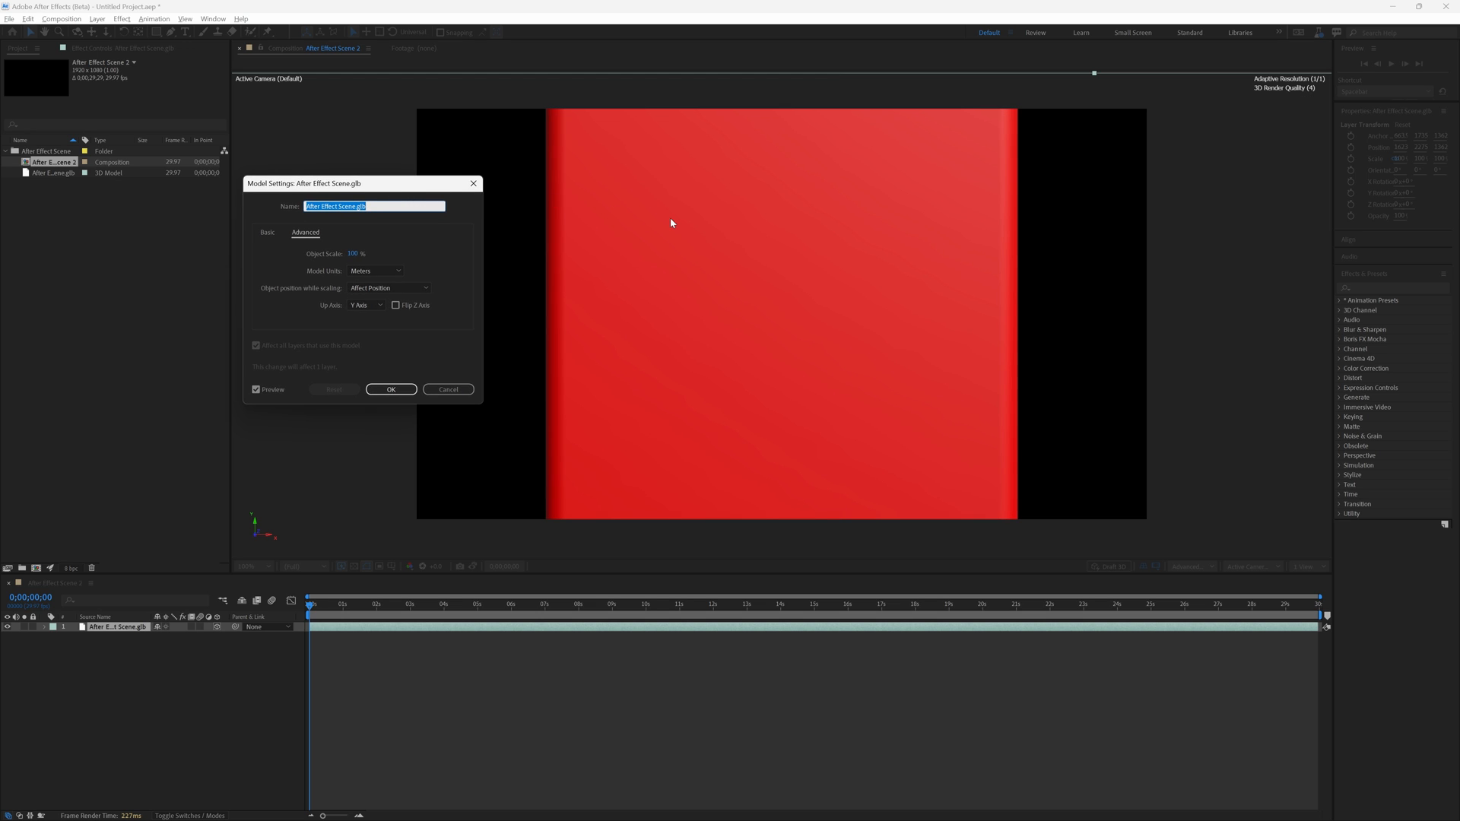
pyautogui.moveTo(335, 265)
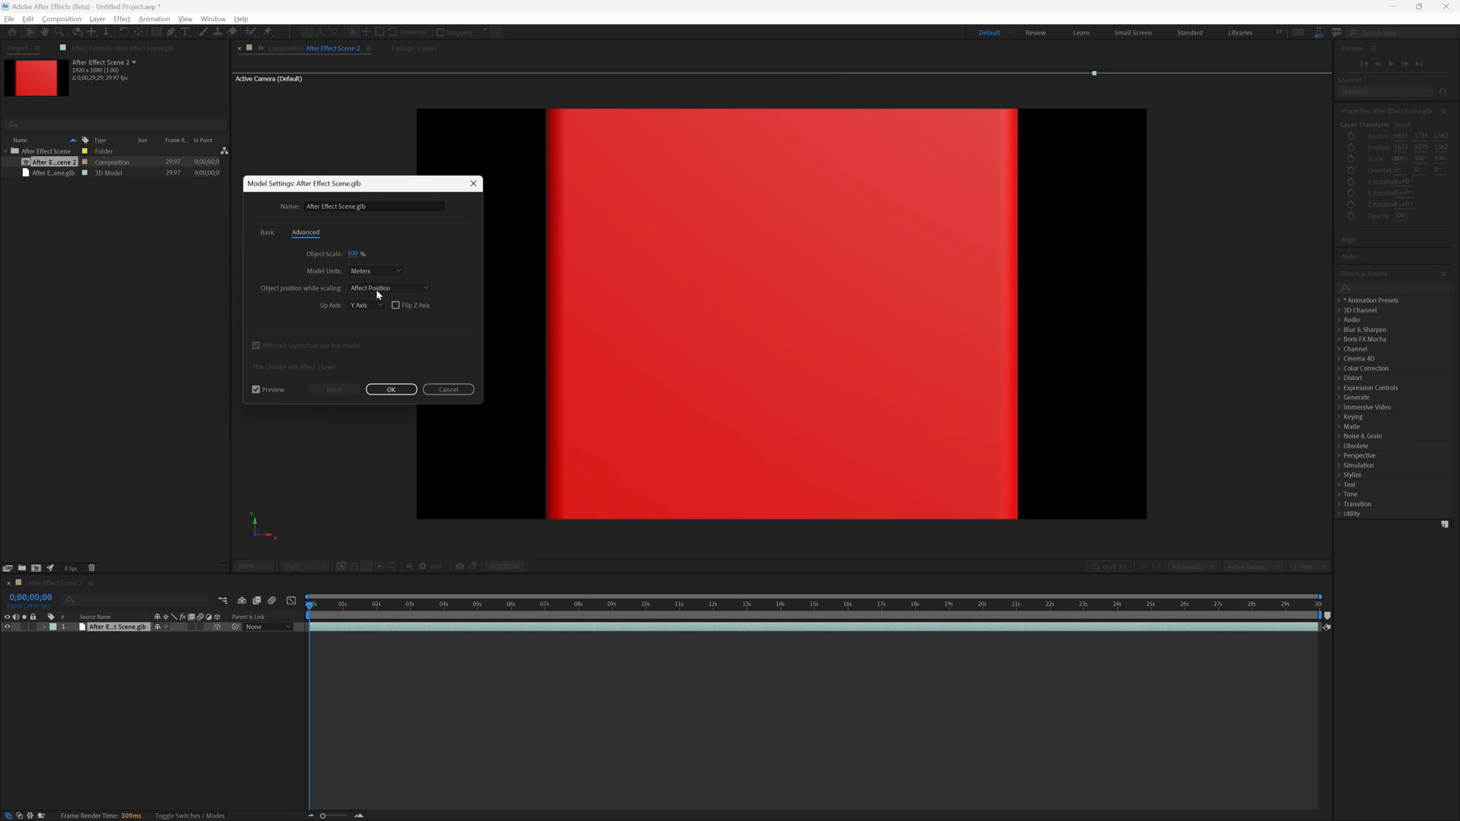
# Set the model units to Meters in the Advanced settings and confirm the Model Settings.
pyautogui.click(377, 271)
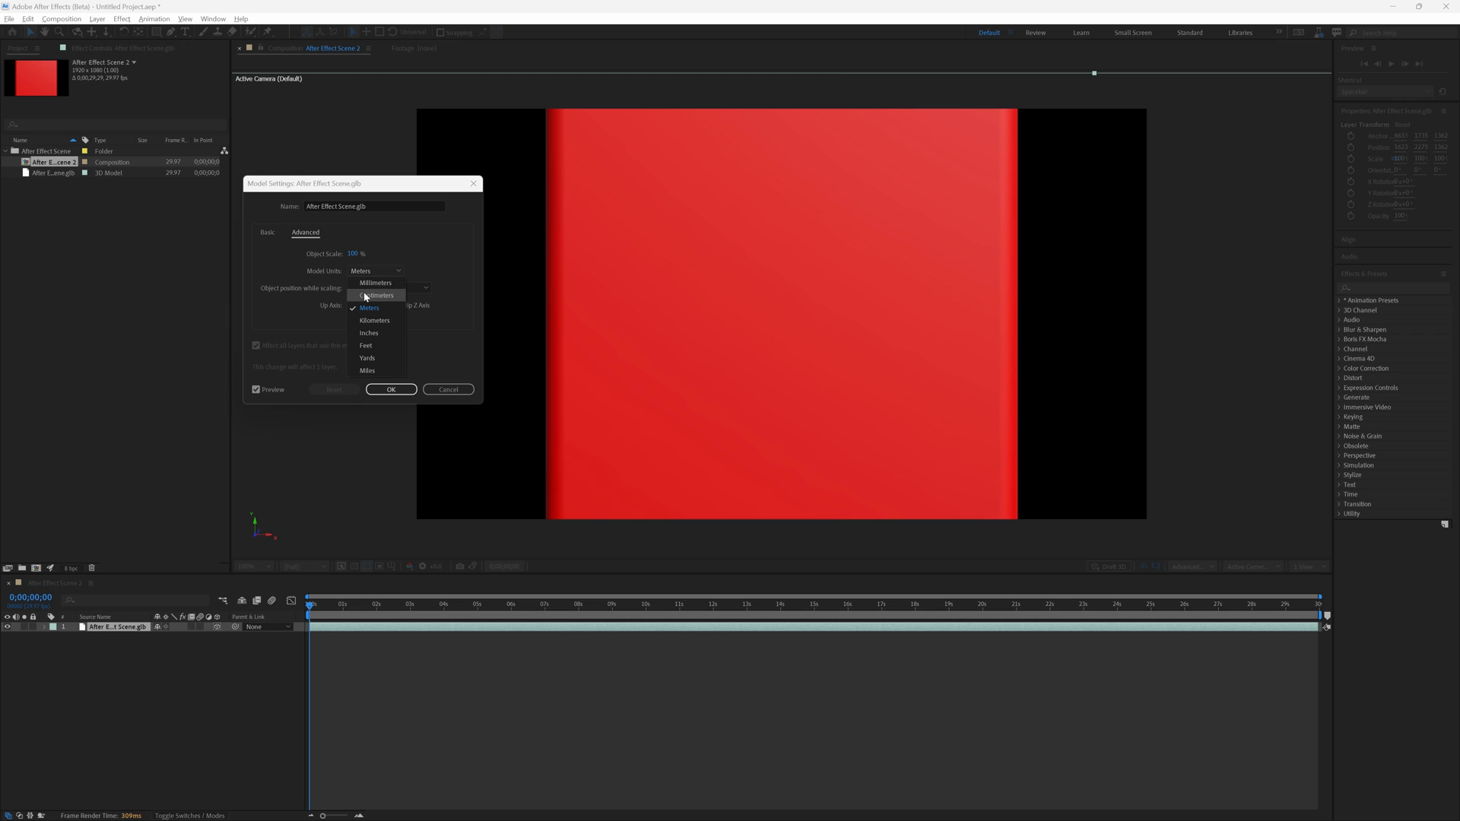
pyautogui.click(368, 307)
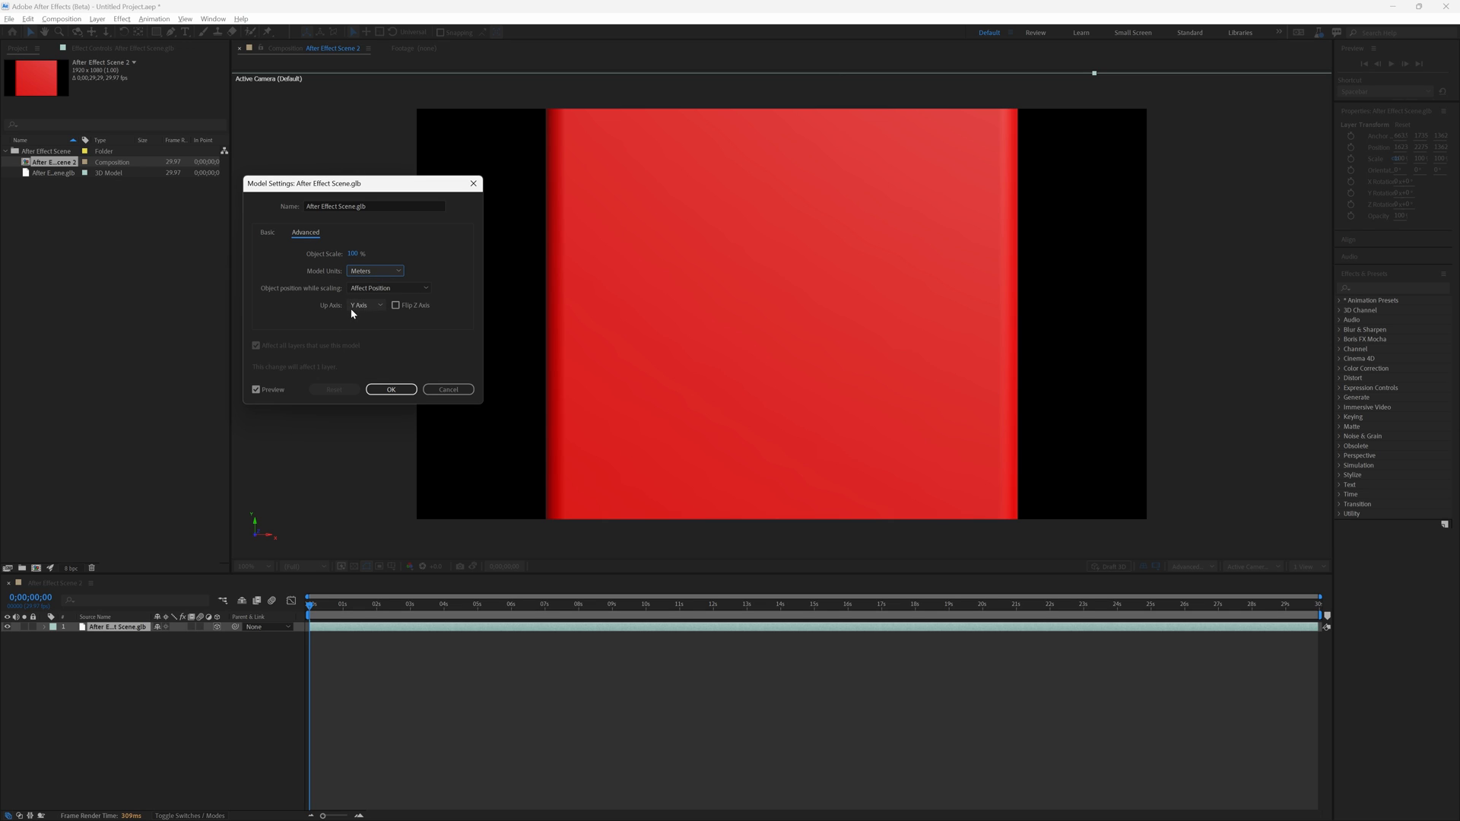
pyautogui.click(391, 389)
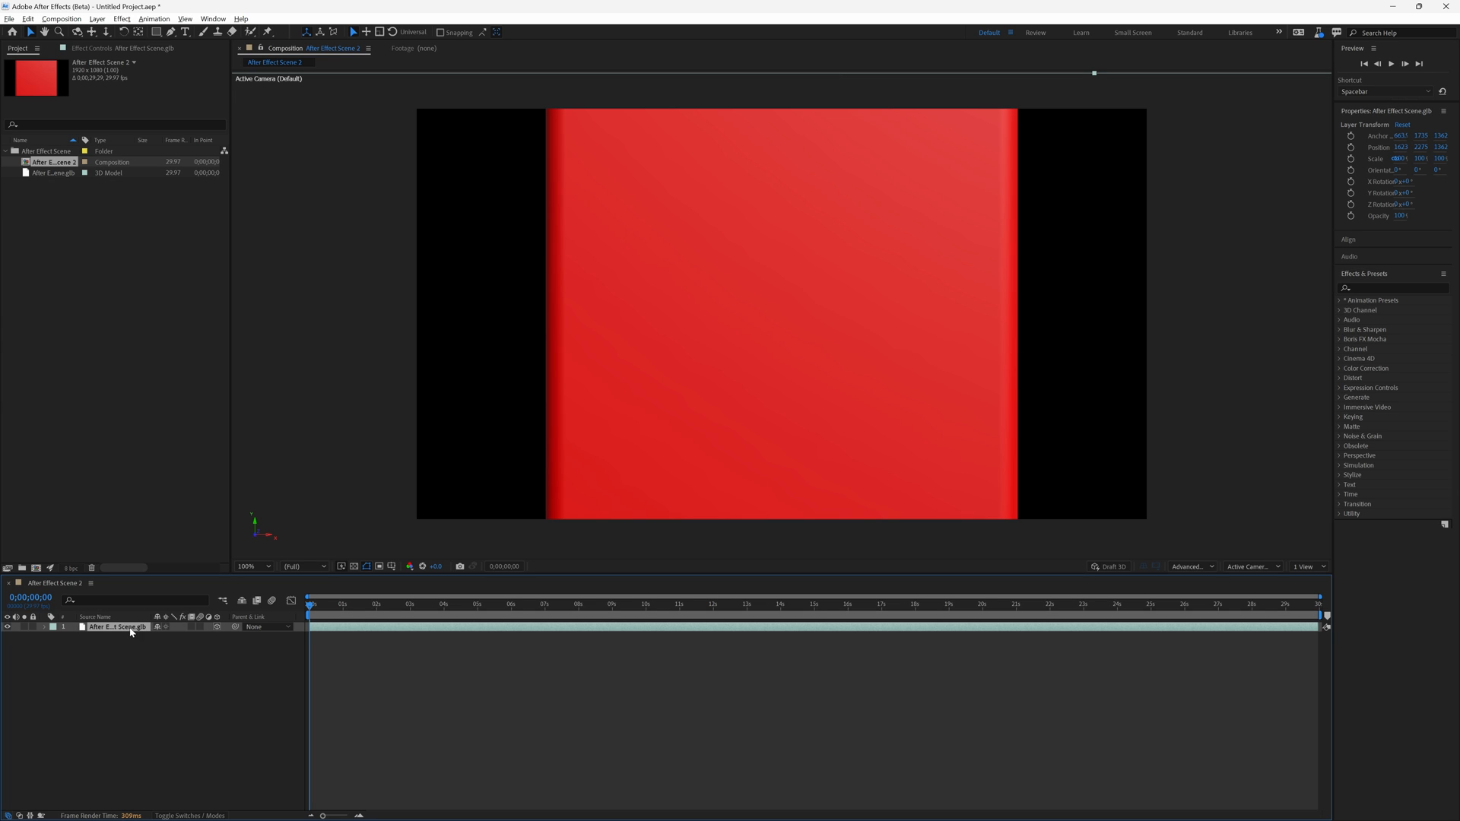
# Select the imported GLB model layer so a camera can be created from it.
pyautogui.click(97, 18)
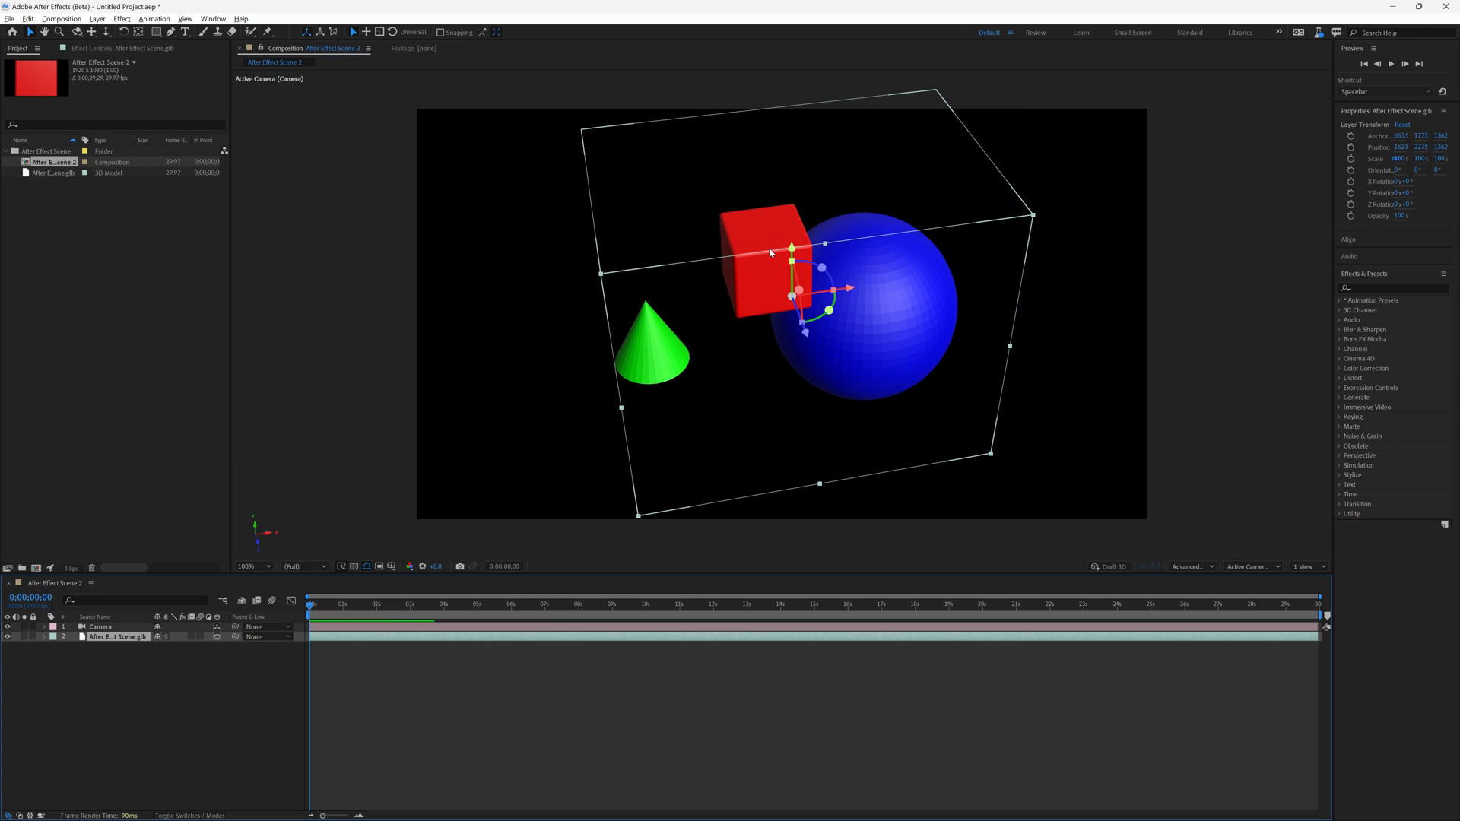
pyautogui.moveTo(742, 297)
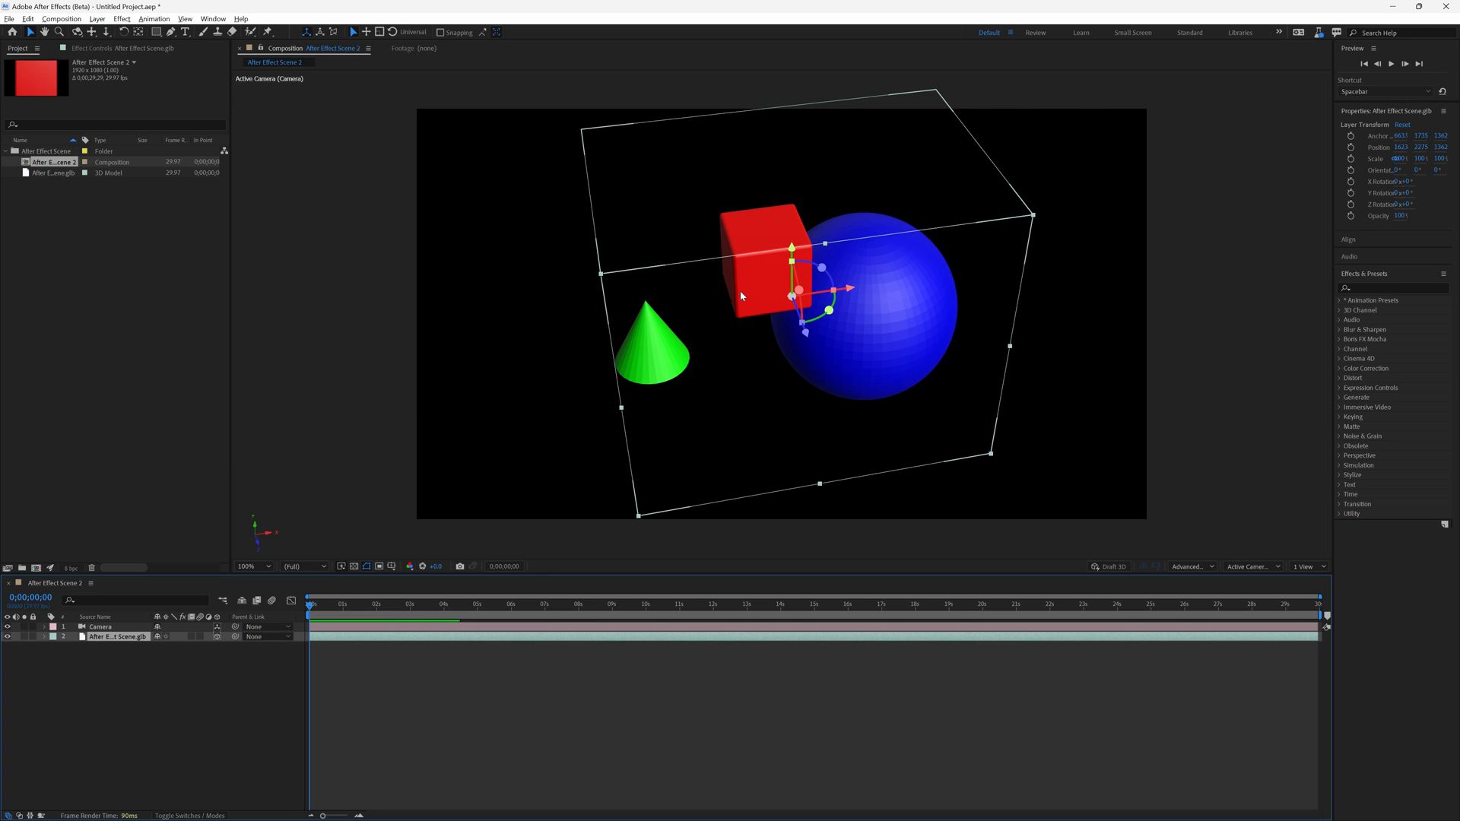
pyautogui.moveTo(583, 338)
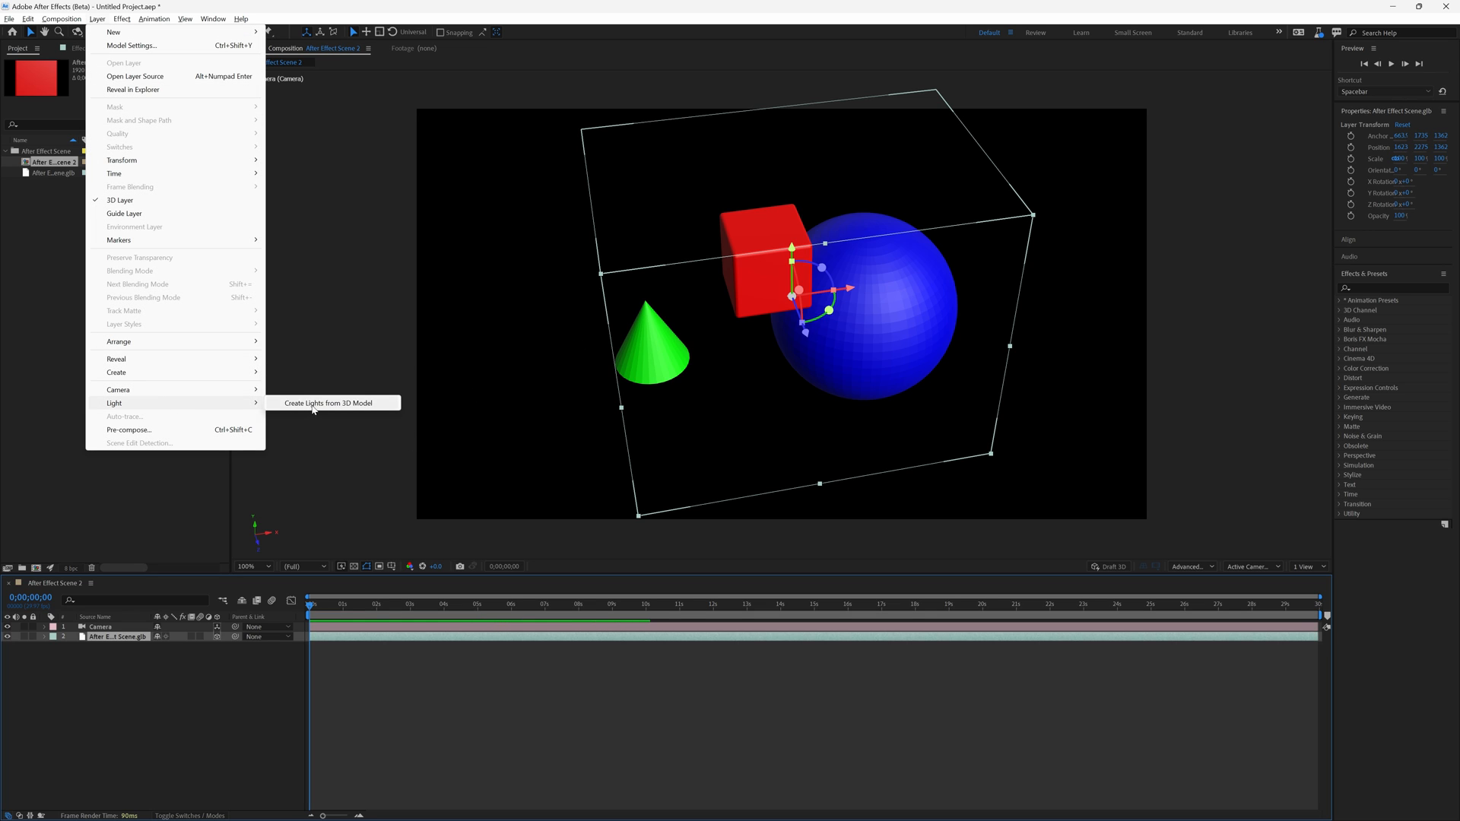
# Create lights from the 3D model, then review and close the Advanced 3D renderer options.
pyautogui.click(329, 402)
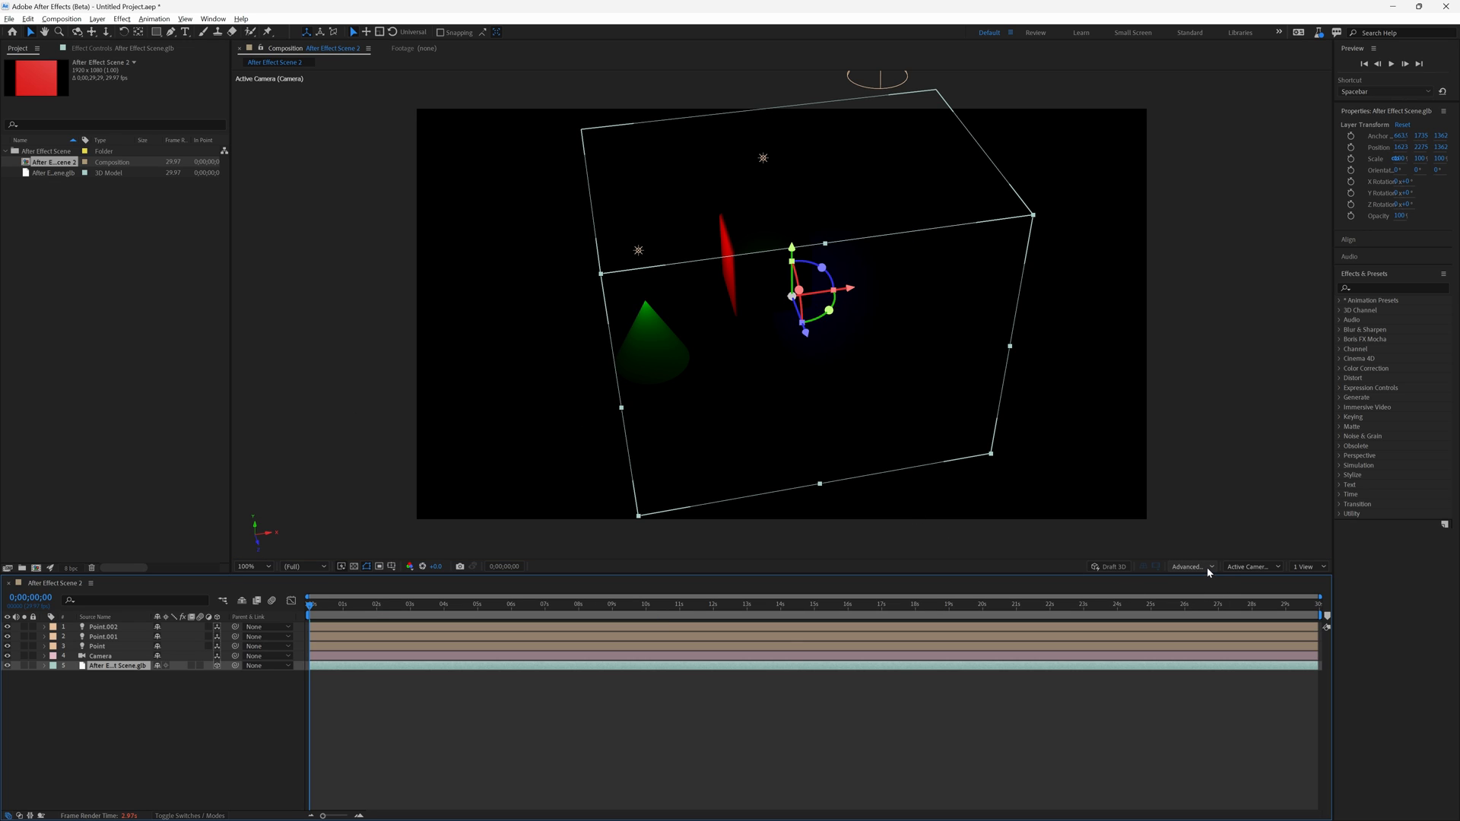
pyautogui.click(1190, 566)
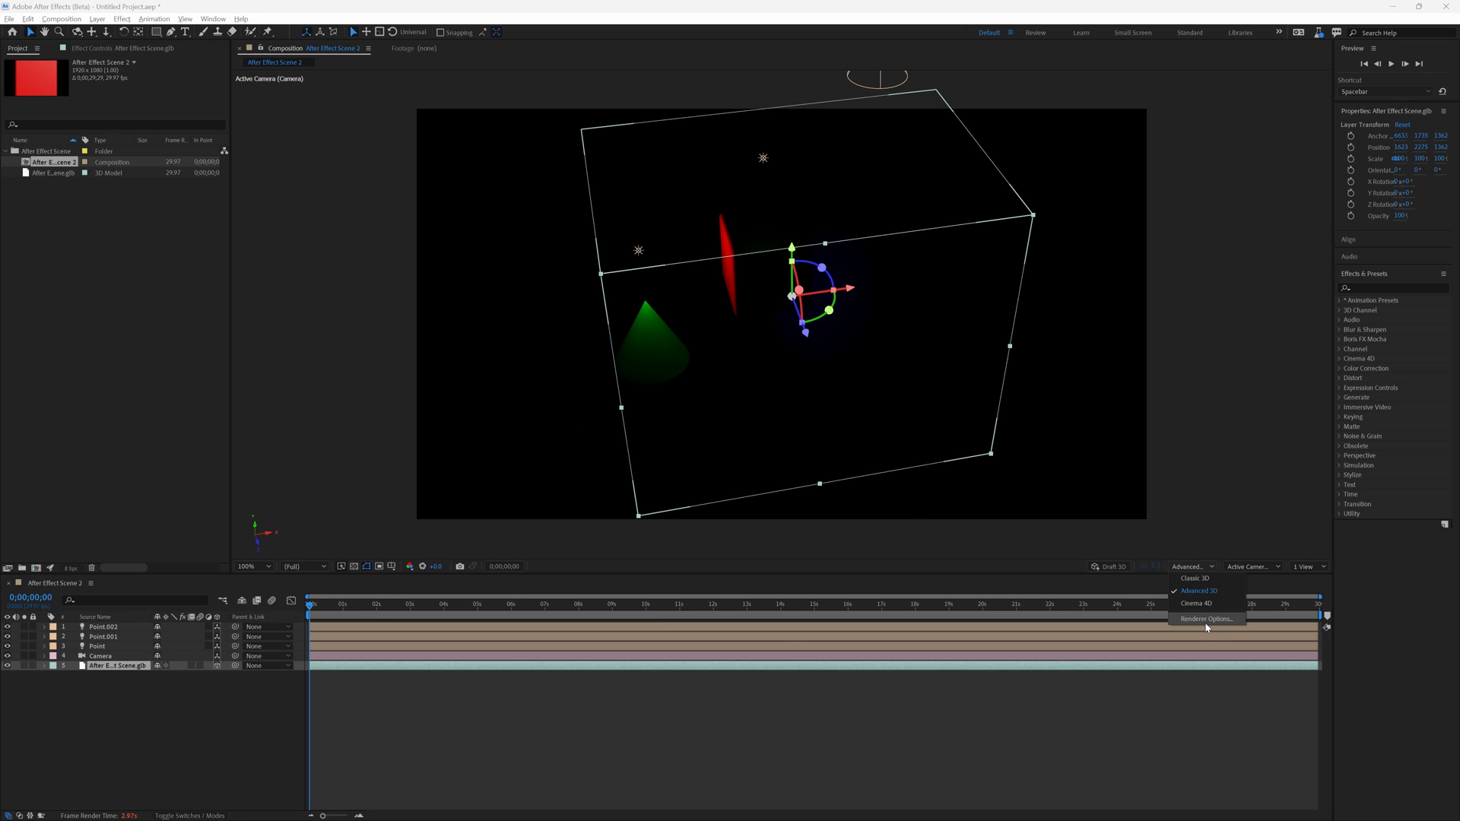
pyautogui.click(1206, 619)
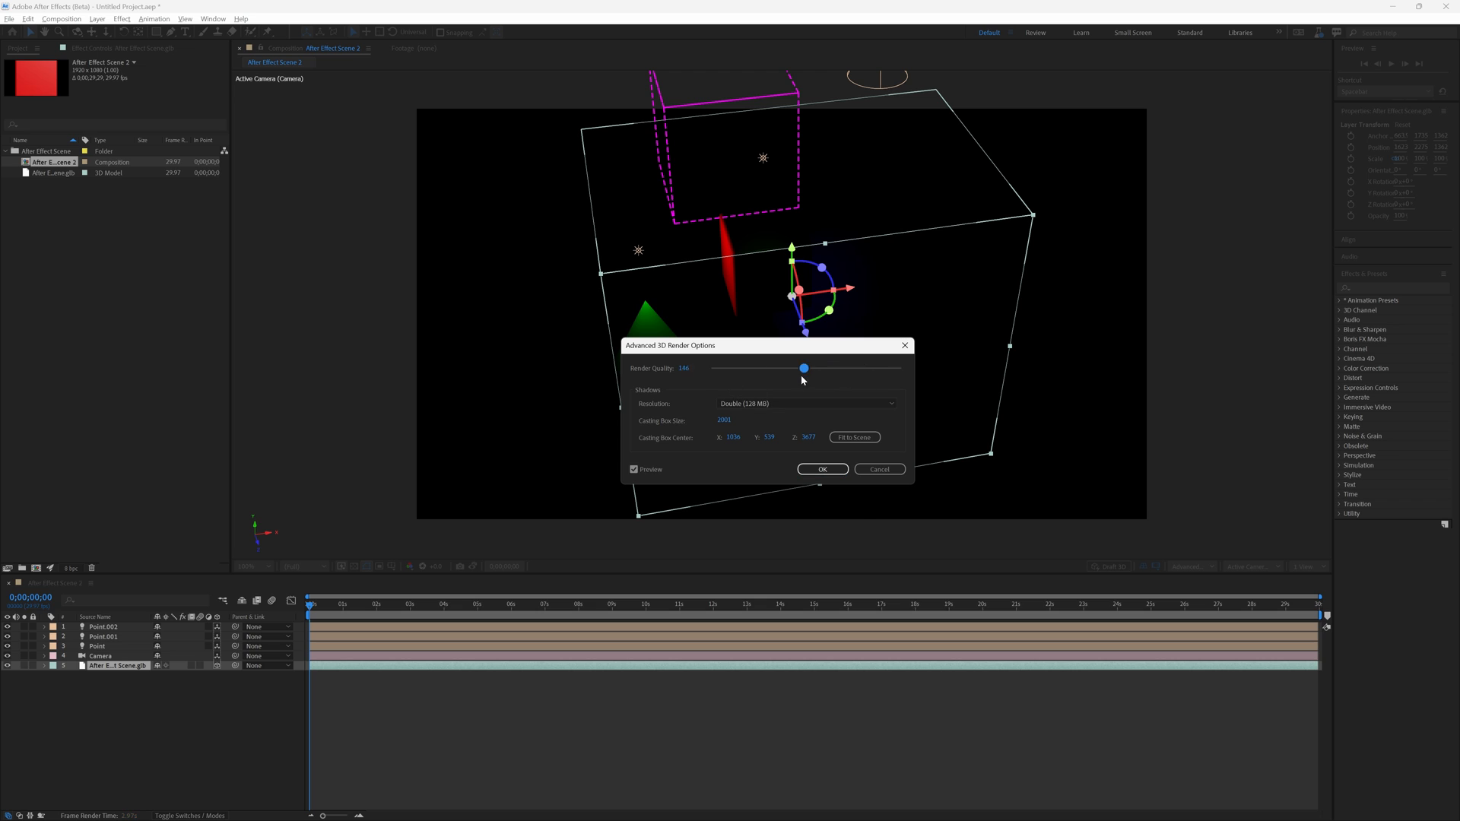
pyautogui.click(822, 470)
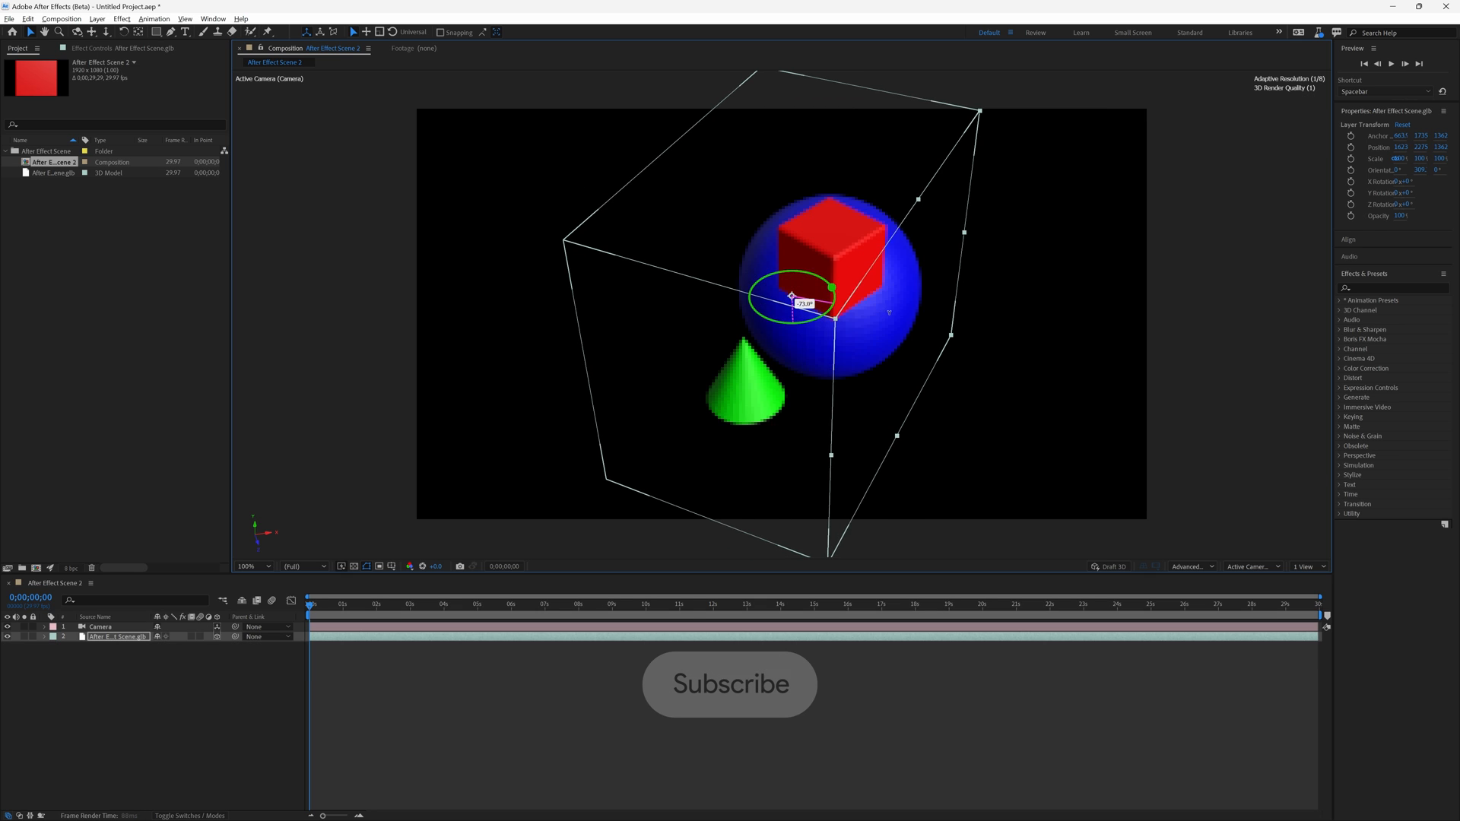